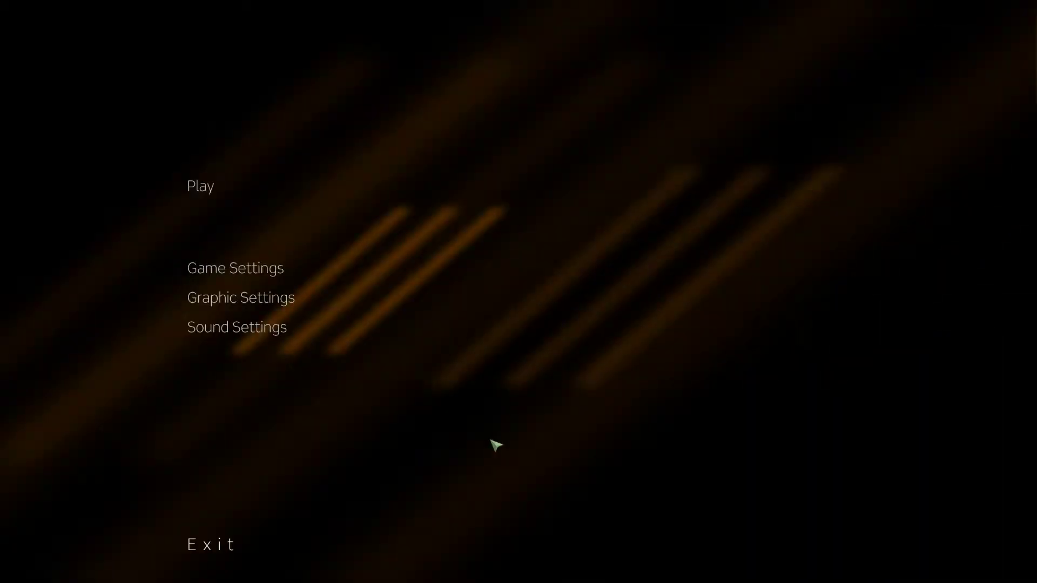
{"action": "mouse_move", "coordinate": [552, 102]}
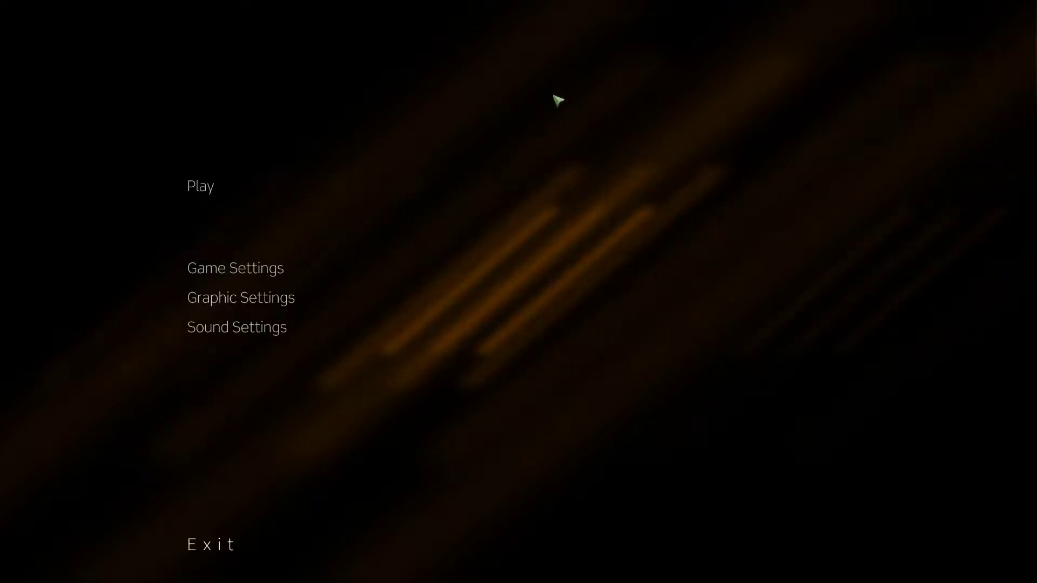
{"action": "mouse_move", "coordinate": [428, 116]}
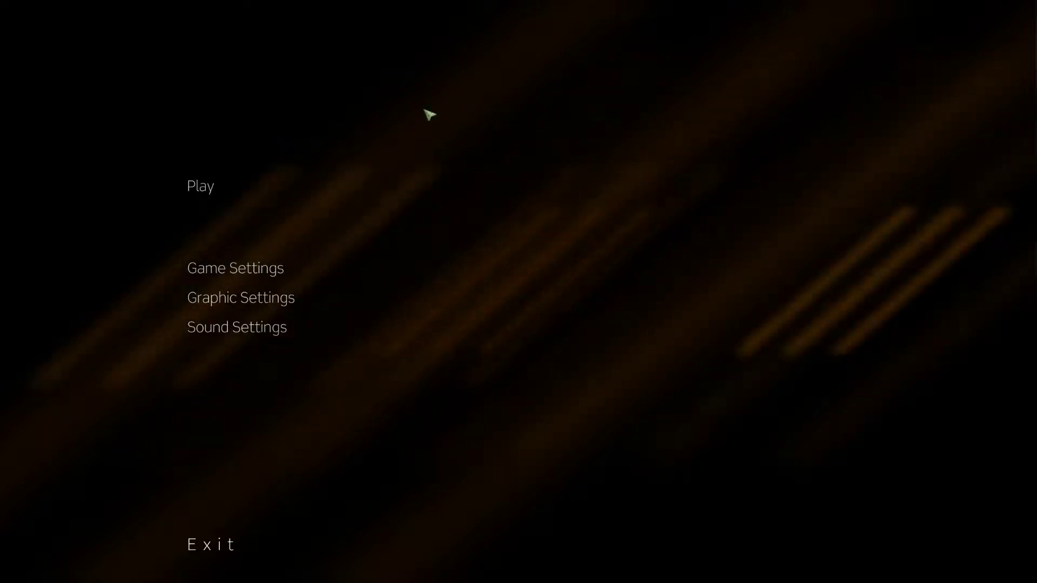
{"action": "mouse_move", "coordinate": [180, 463]}
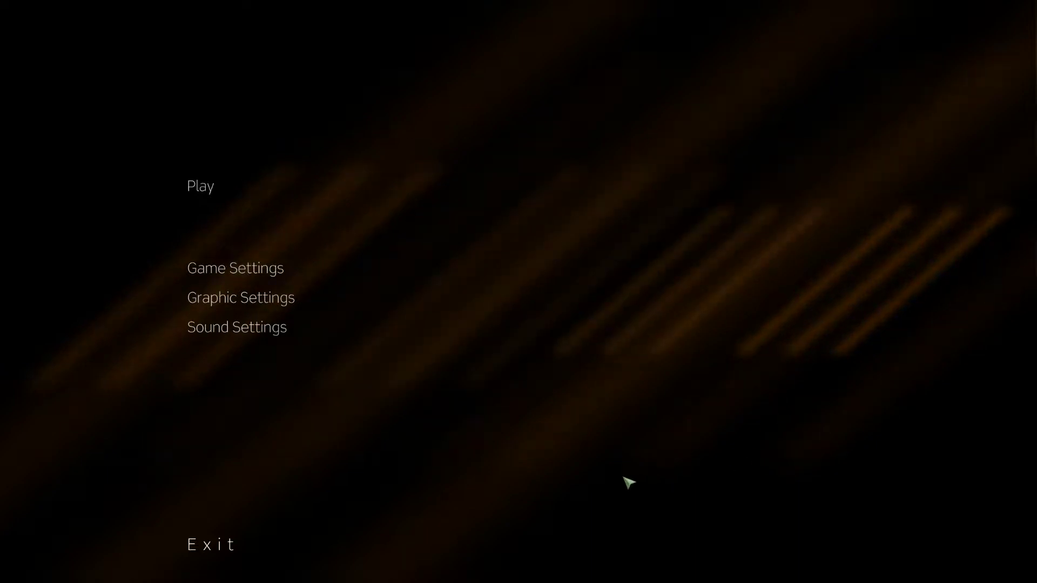
{"action": "mouse_move", "coordinate": [208, 69]}
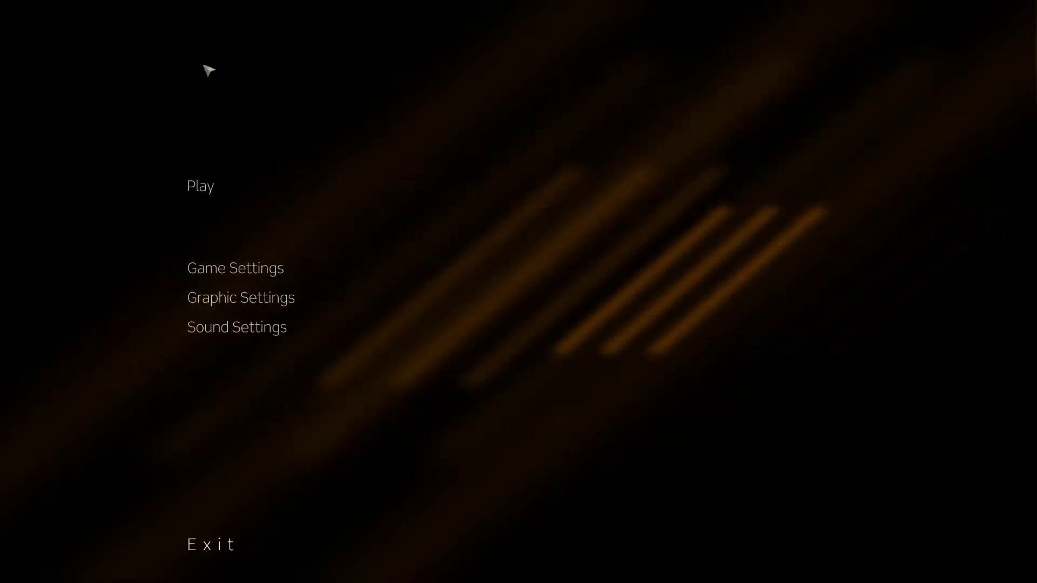
{"action": "mouse_move", "coordinate": [295, 496]}
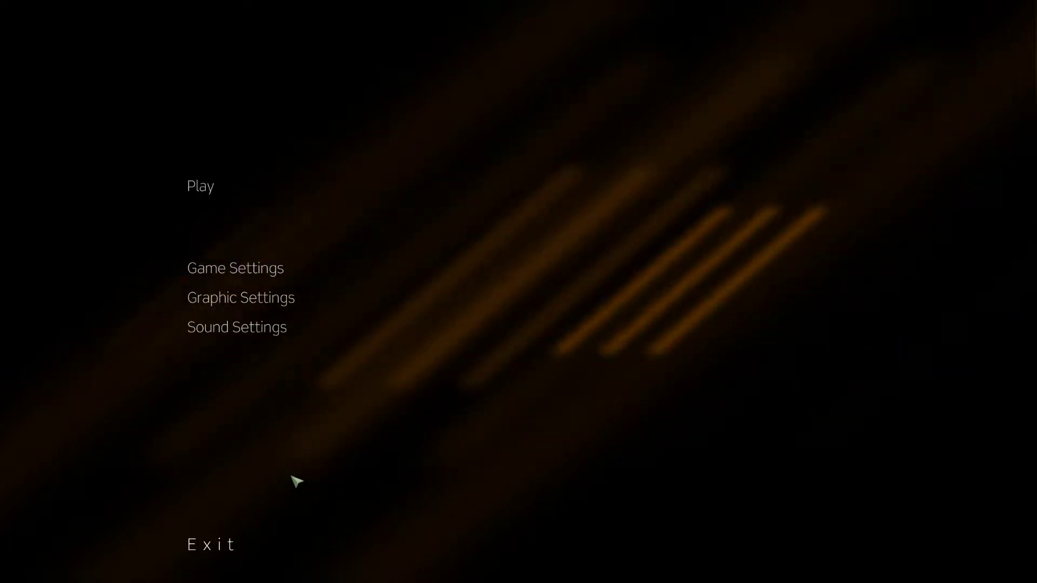
{"action": "mouse_move", "coordinate": [6, 10]}
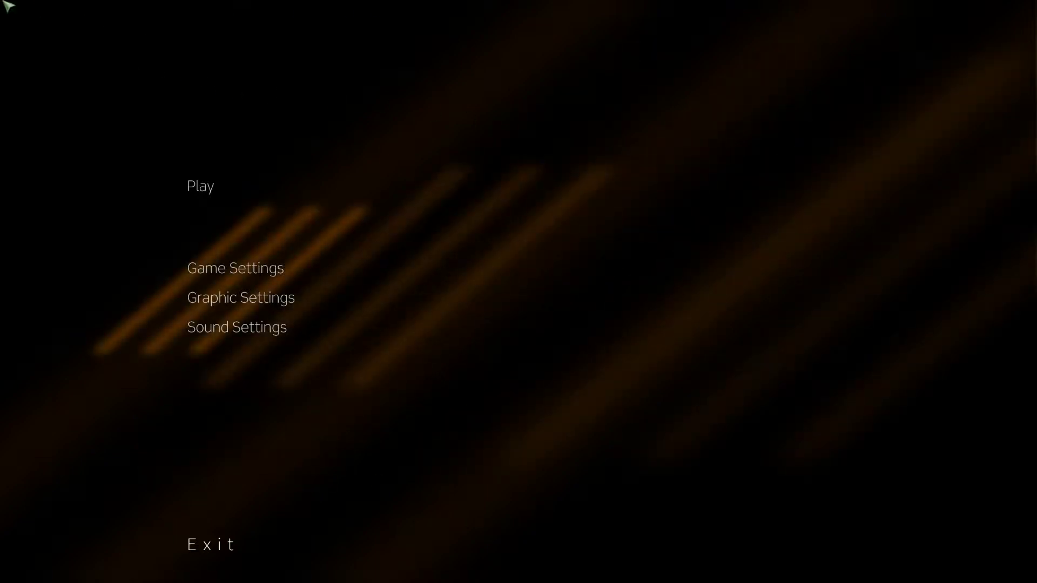
{"action": "mouse_move", "coordinate": [567, 292]}
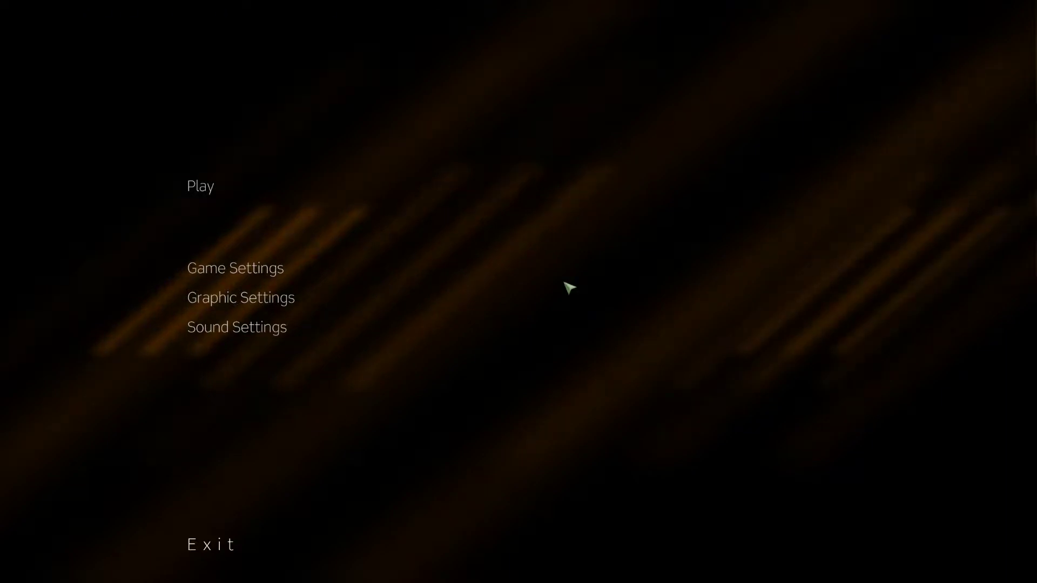
{"action": "mouse_move", "coordinate": [771, 418]}
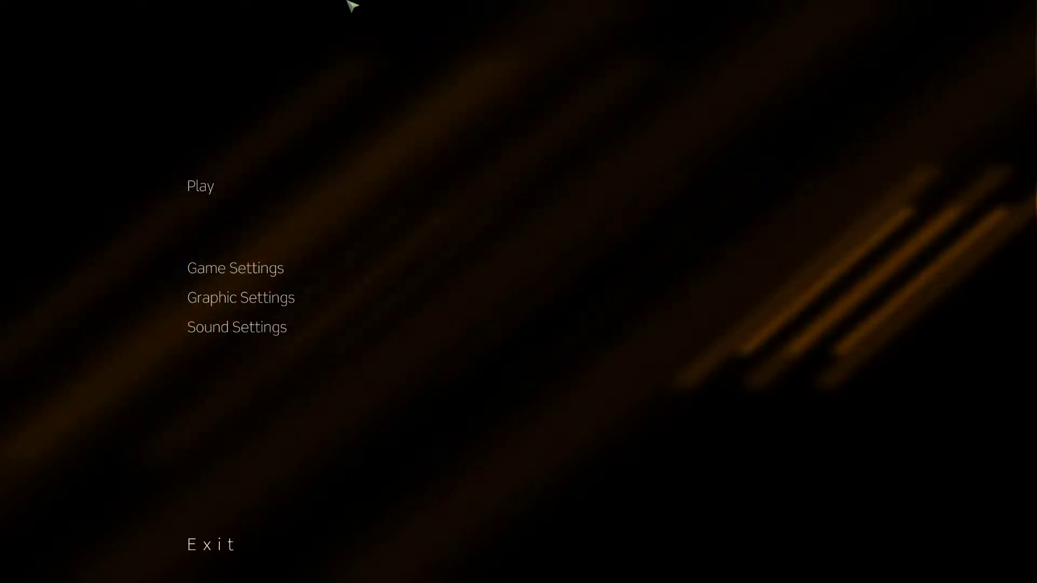
{"action": "mouse_move", "coordinate": [389, 31]}
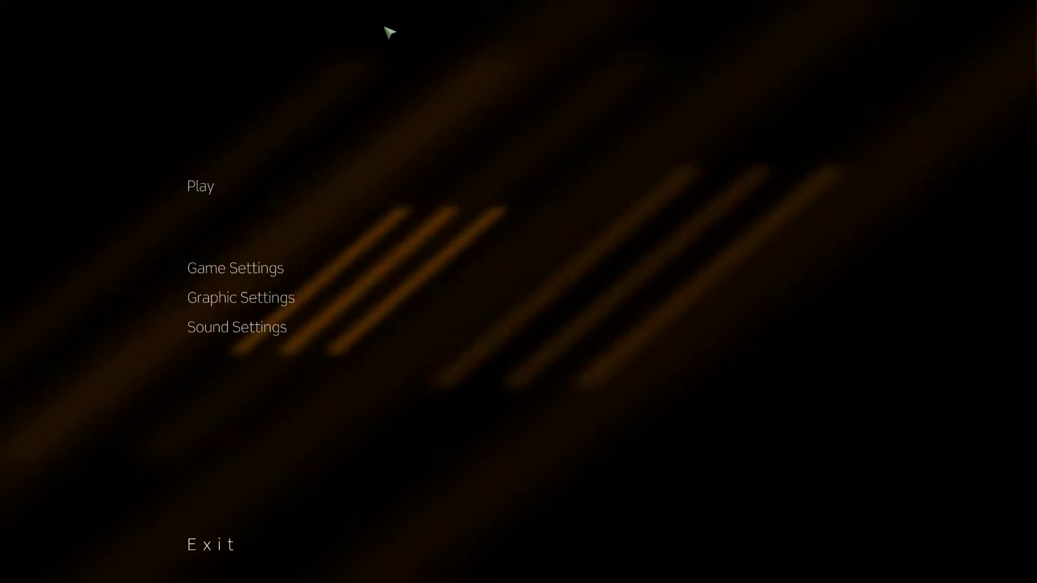
{"action": "mouse_move", "coordinate": [475, 143]}
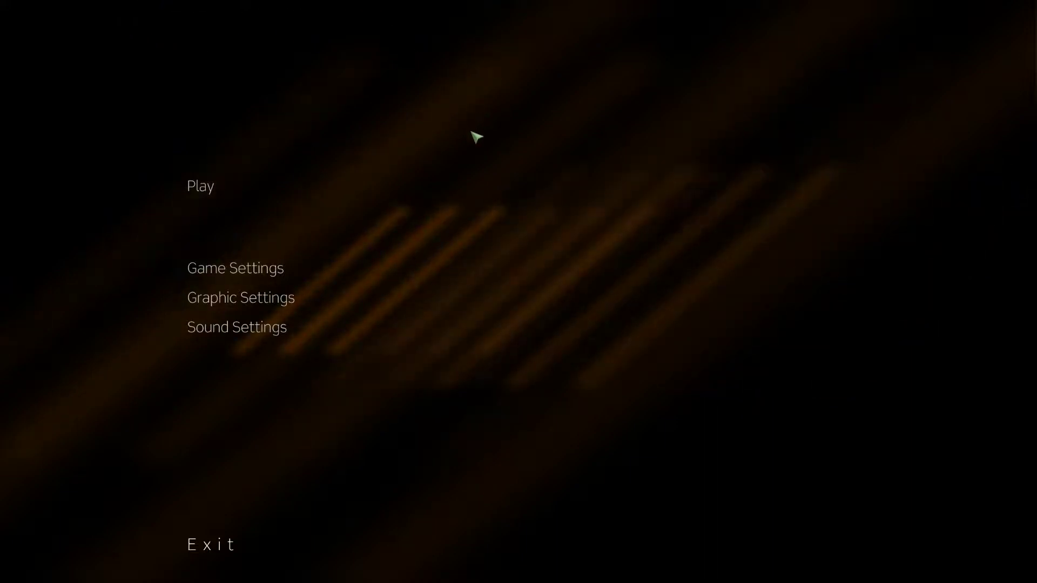
{"action": "mouse_move", "coordinate": [353, 234]}
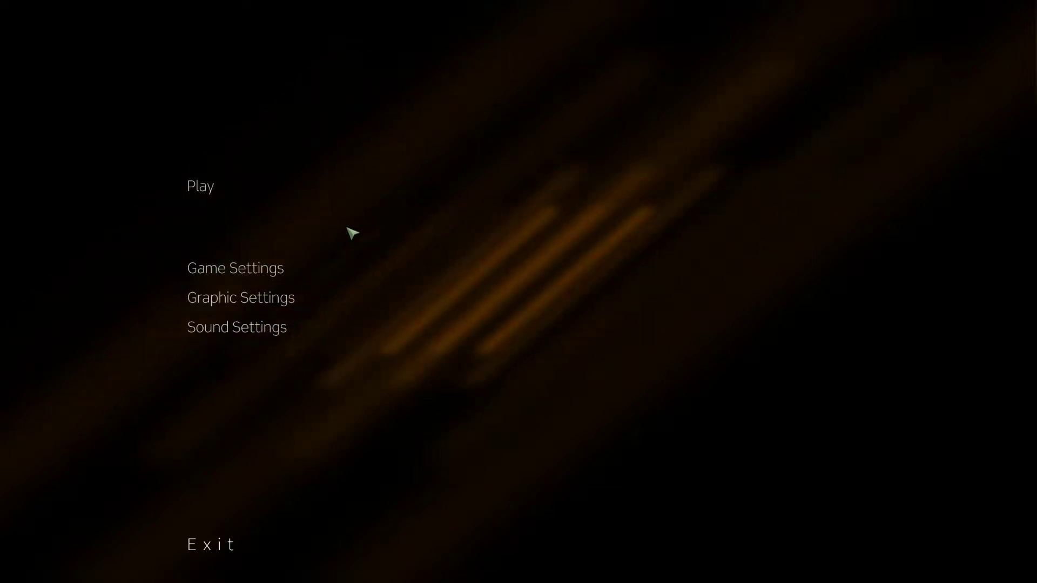
{"action": "mouse_move", "coordinate": [320, 230]}
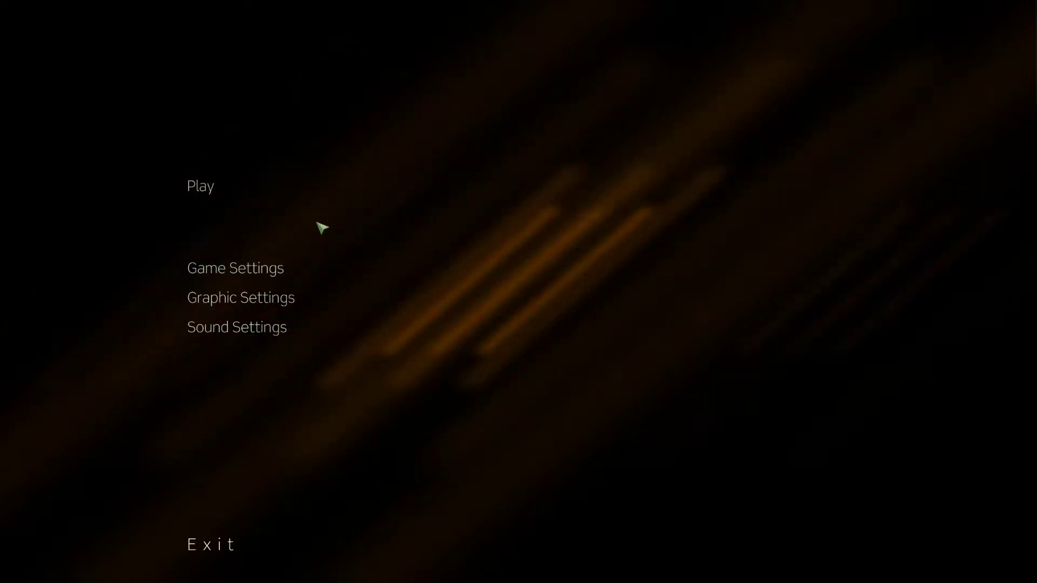
{"action": "mouse_move", "coordinate": [473, 237]}
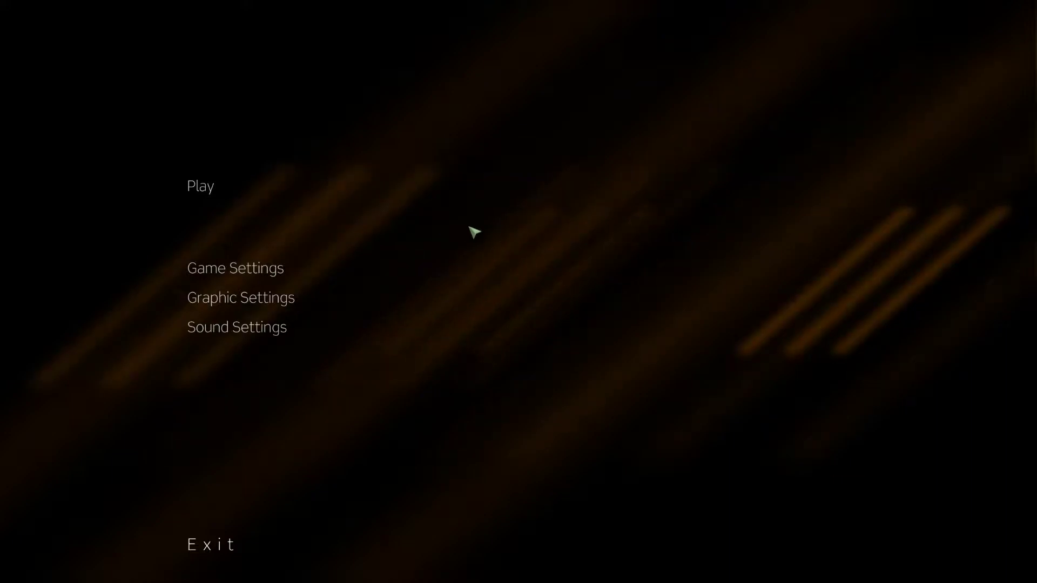
{"action": "mouse_move", "coordinate": [494, 414]}
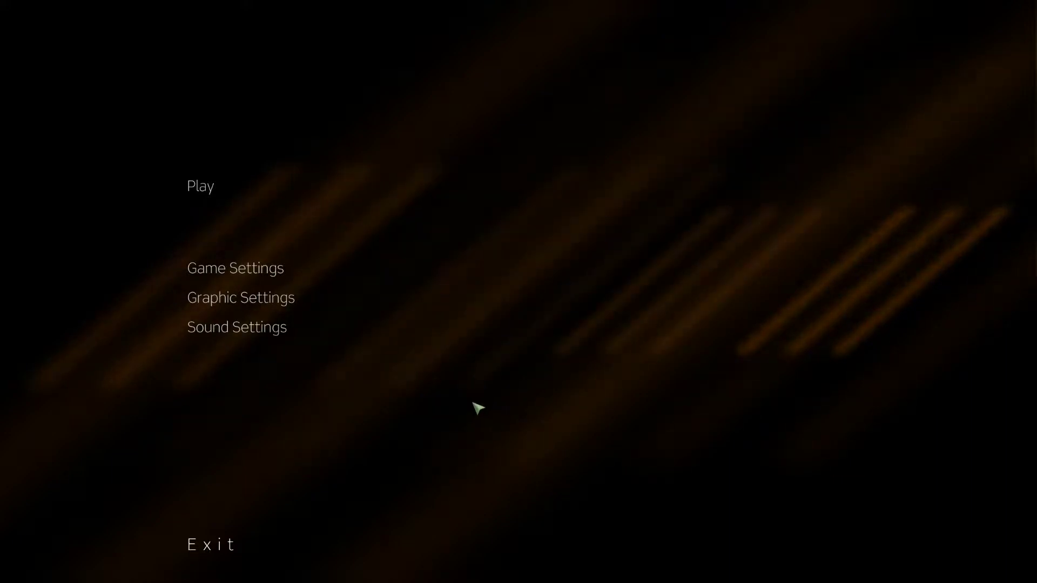
{"action": "mouse_move", "coordinate": [467, 414]}
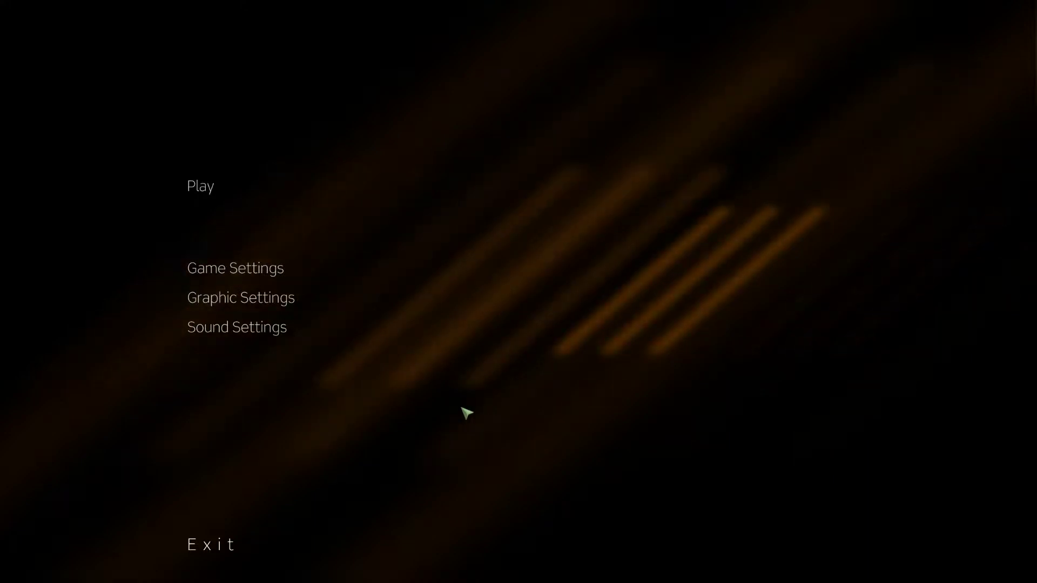
Start a new game, dismiss the map tip, and check the mission objective
{"action": "left_click", "coordinate": [200, 186]}
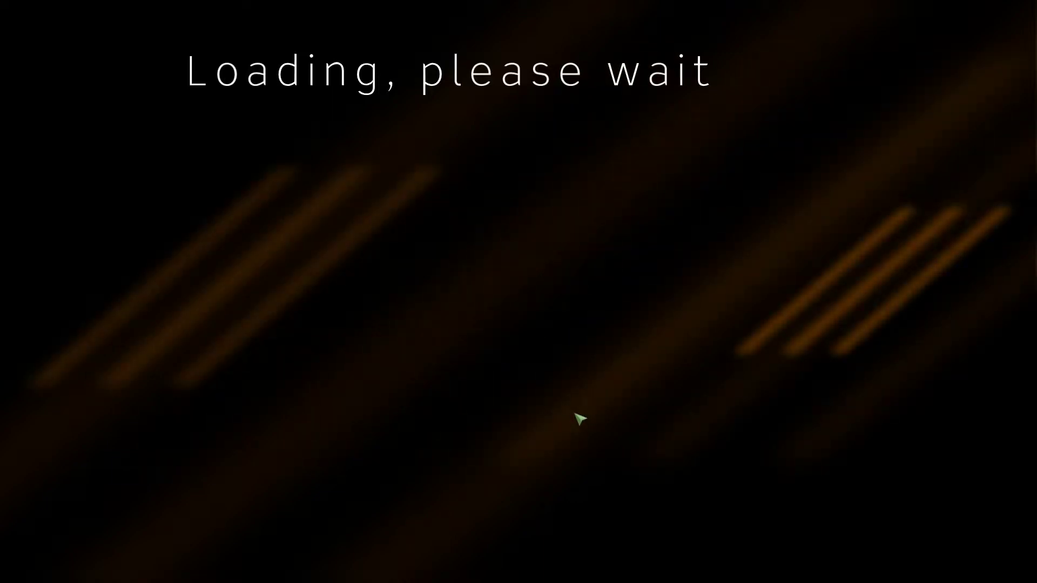
{"action": "mouse_move", "coordinate": [567, 408]}
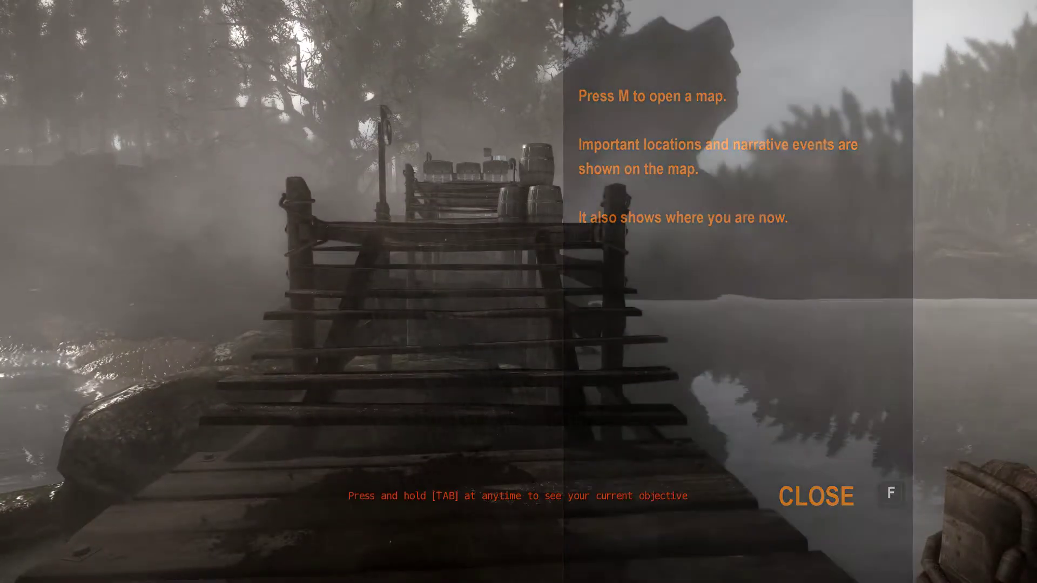
{"action": "key", "text": "m"}
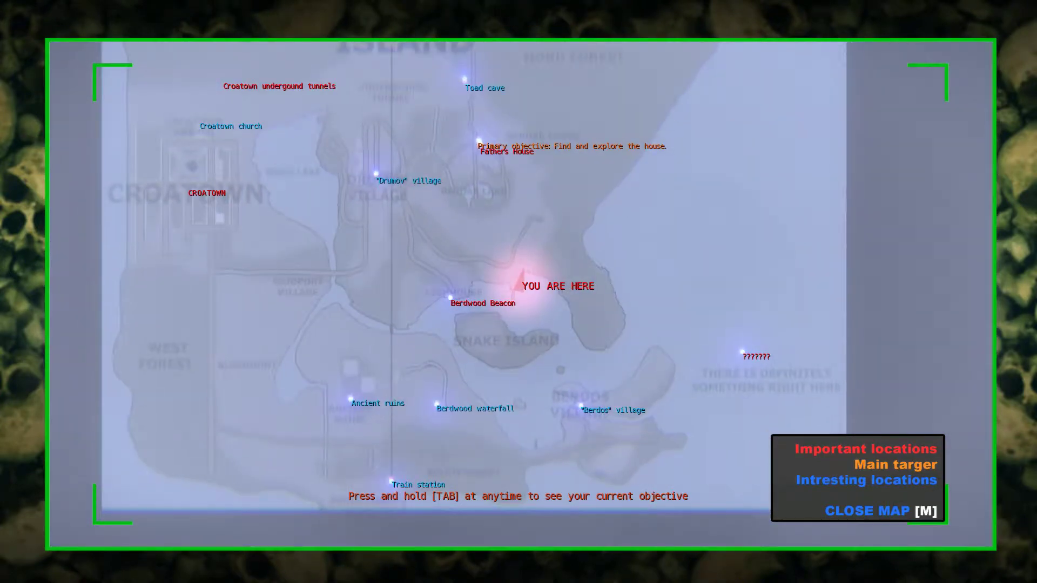
{"action": "key", "text": "tab"}
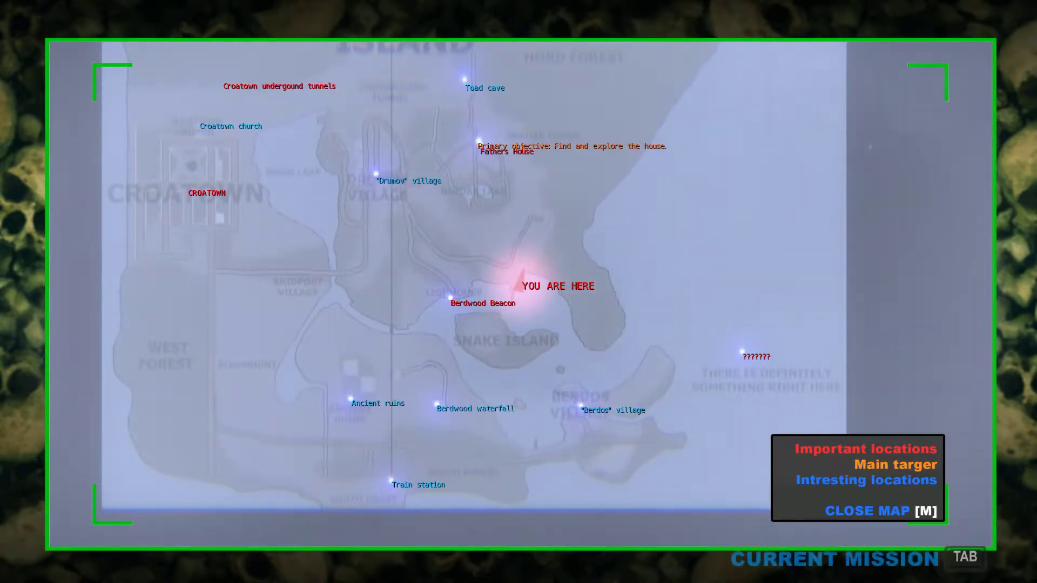
{"action": "key", "text": "m"}
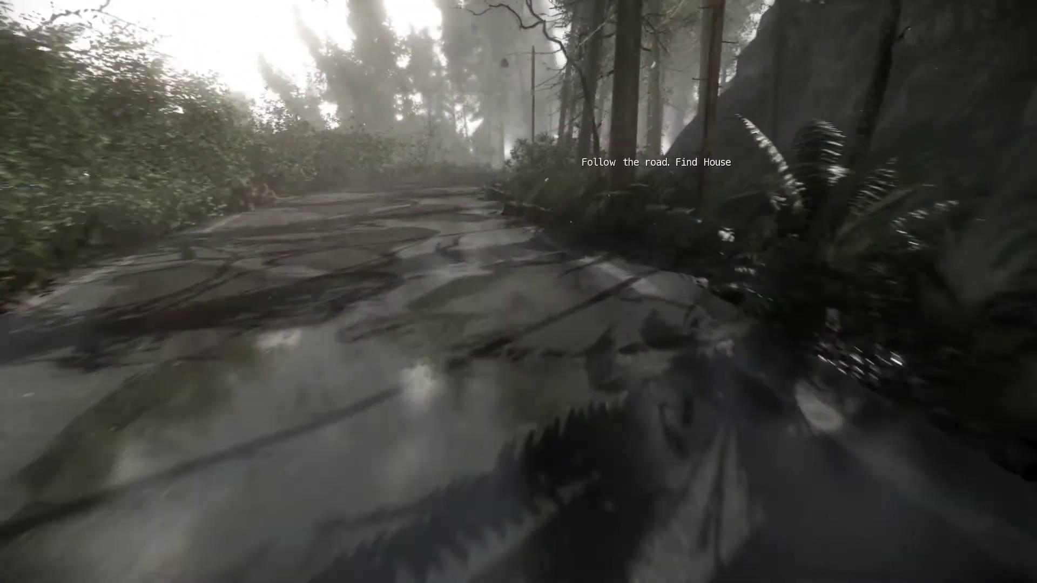
Review graphic quality options, then stereo 3D settings (Flip Eyes Yes, Stereo 3D Disabled)
{"action": "key", "text": "w"}
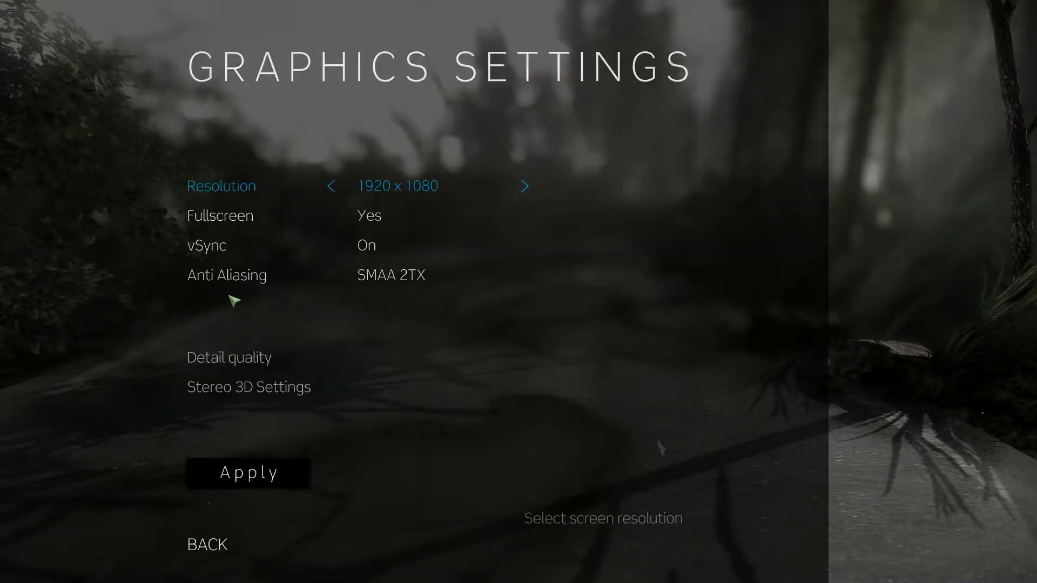
{"action": "mouse_move", "coordinate": [251, 377]}
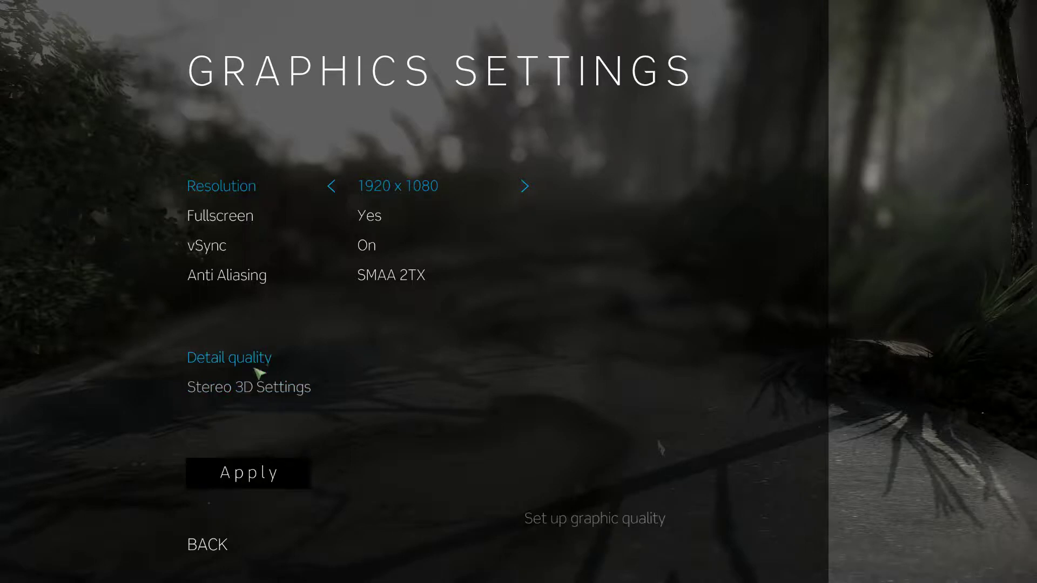
{"action": "left_click", "coordinate": [228, 357]}
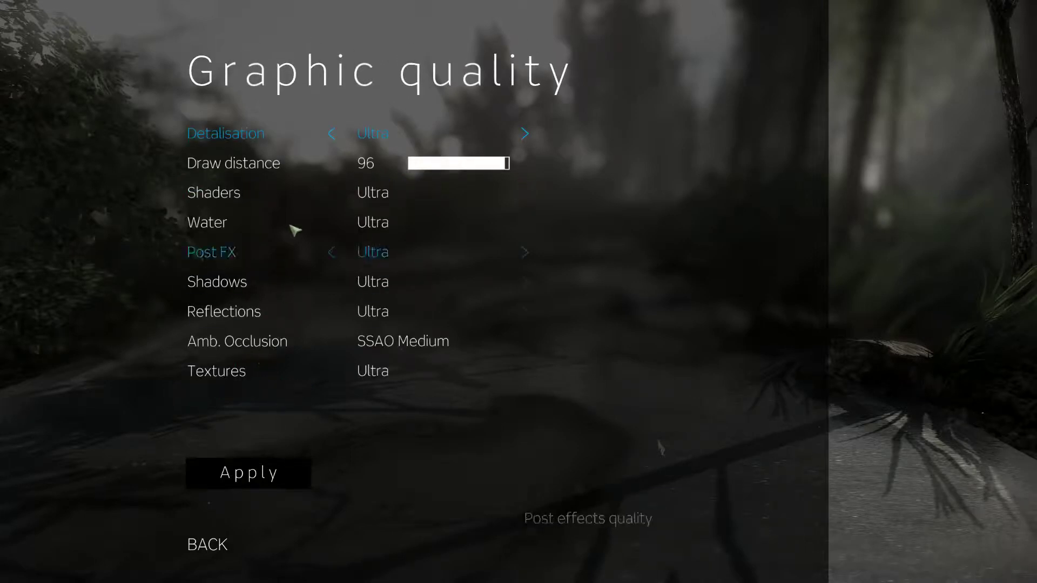
{"action": "mouse_move", "coordinate": [419, 146]}
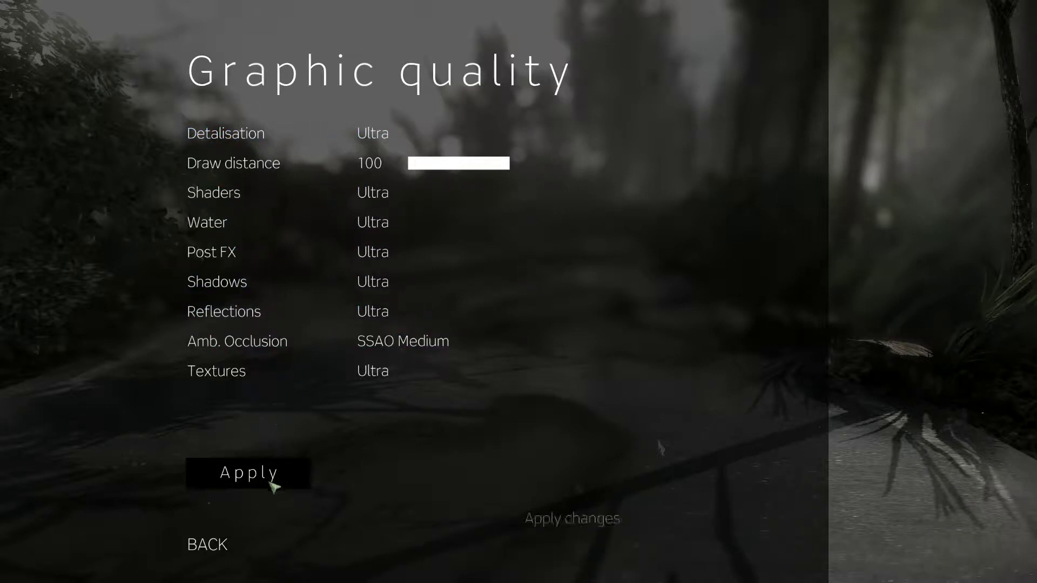
{"action": "mouse_move", "coordinate": [255, 367]}
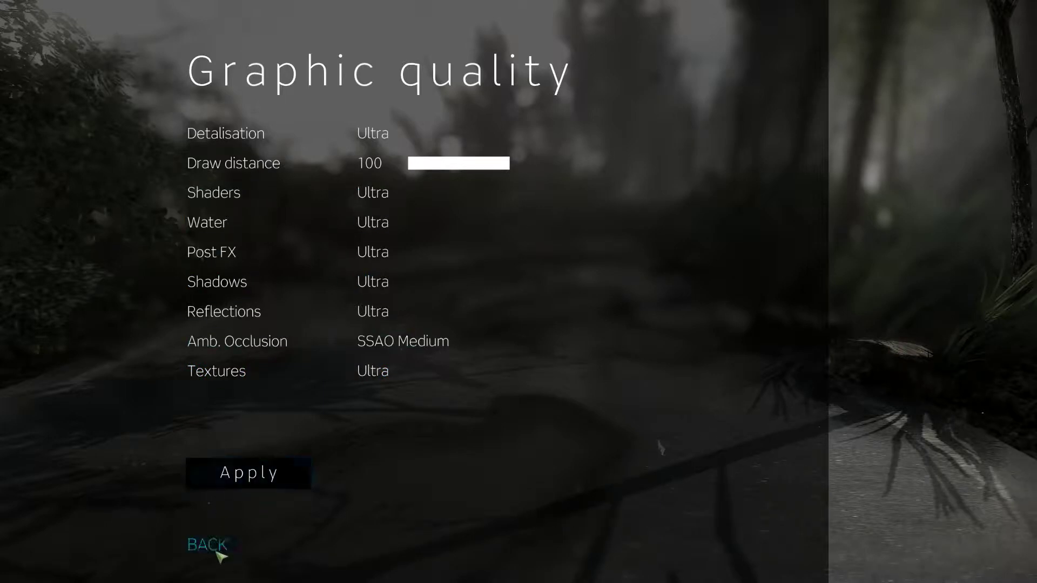
{"action": "left_click", "coordinate": [208, 545]}
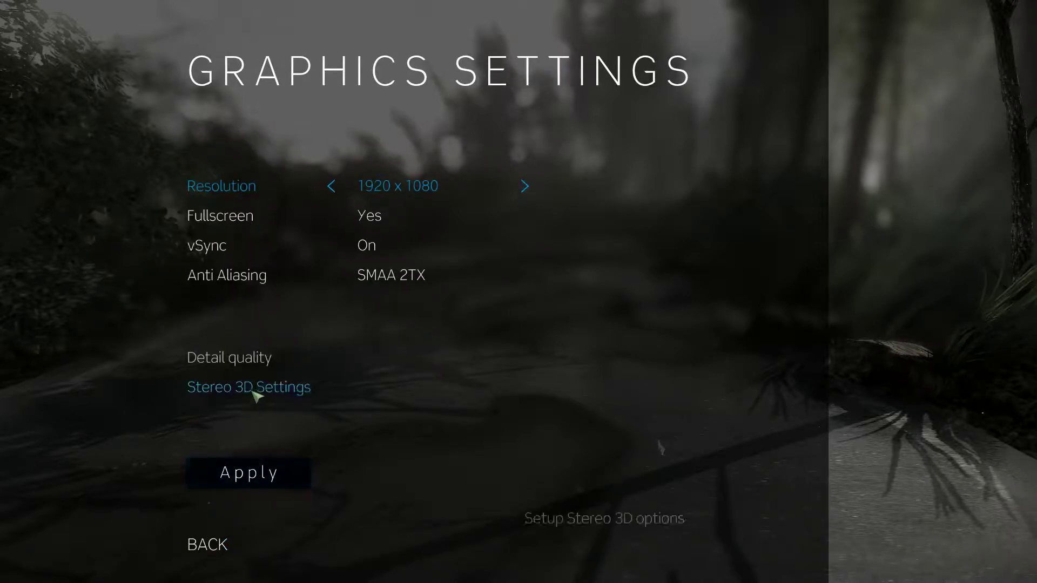
{"action": "left_click", "coordinate": [248, 387]}
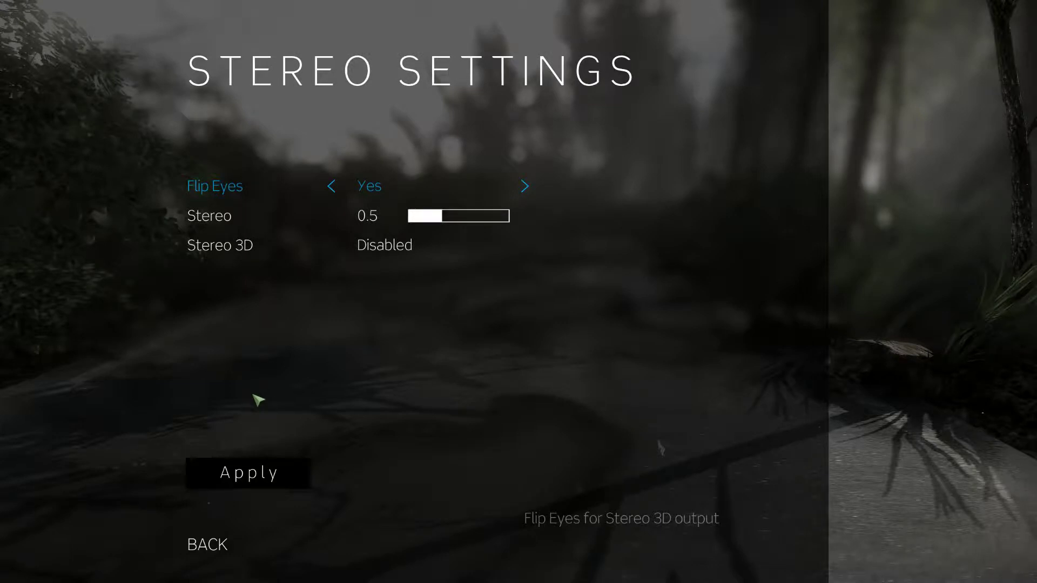
{"action": "mouse_move", "coordinate": [213, 557]}
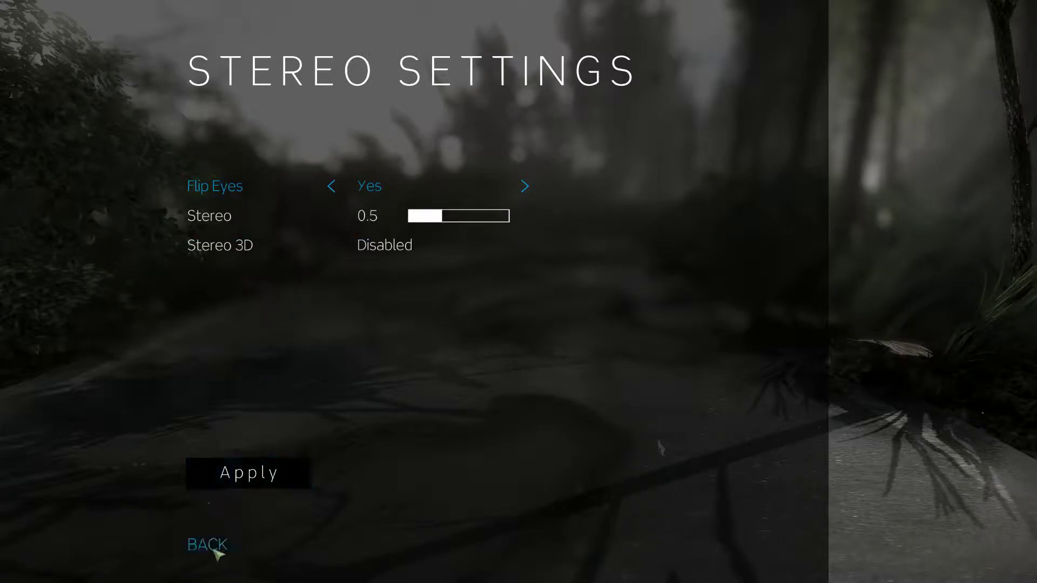
{"action": "left_click", "coordinate": [208, 545]}
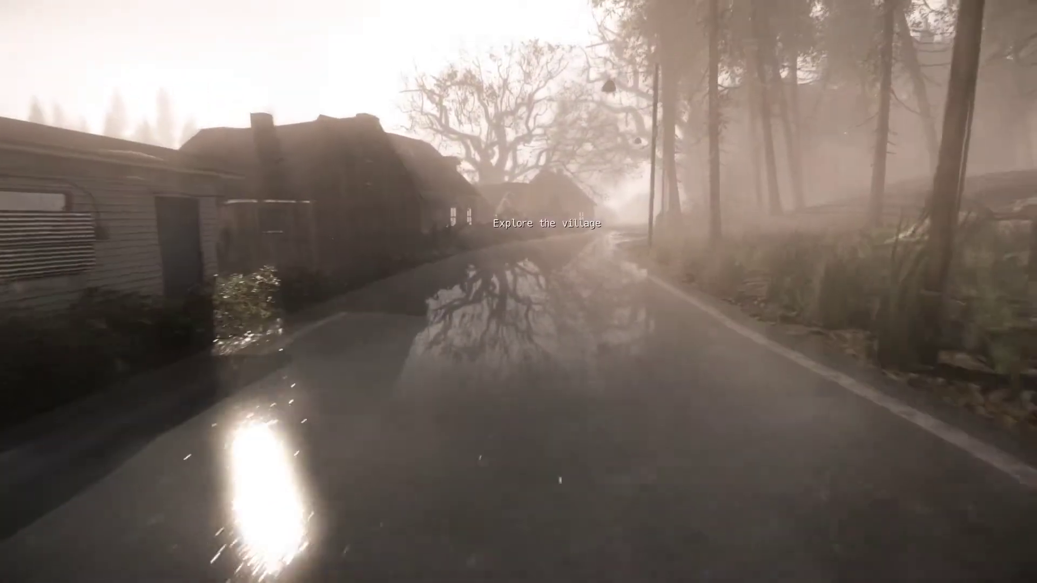
Walk down the foggy village road into the house and up to the wardrobe
{"action": "key", "text": "w"}
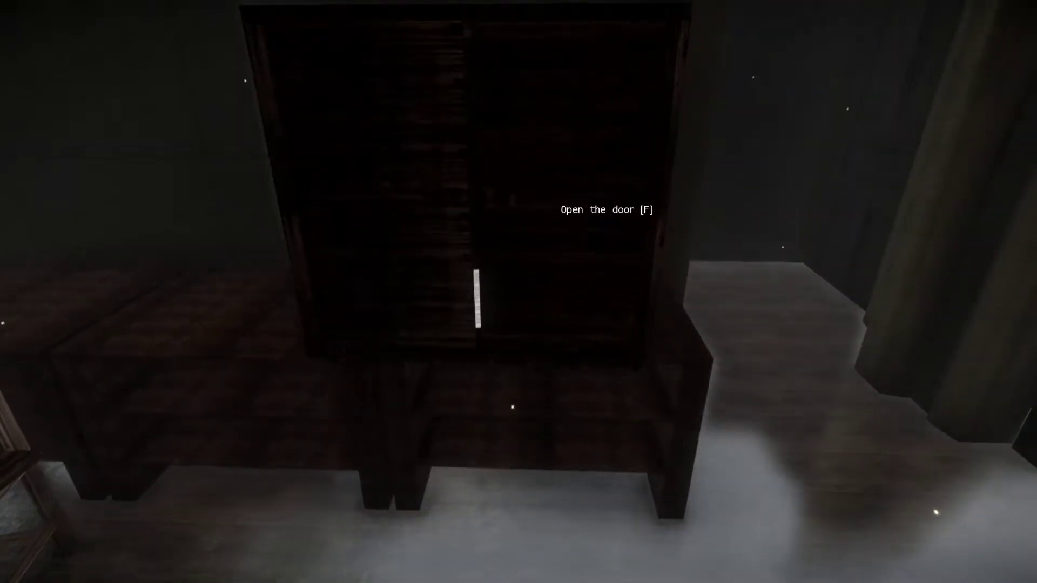
Open the wardrobe and read the note found inside
{"action": "key", "text": "f"}
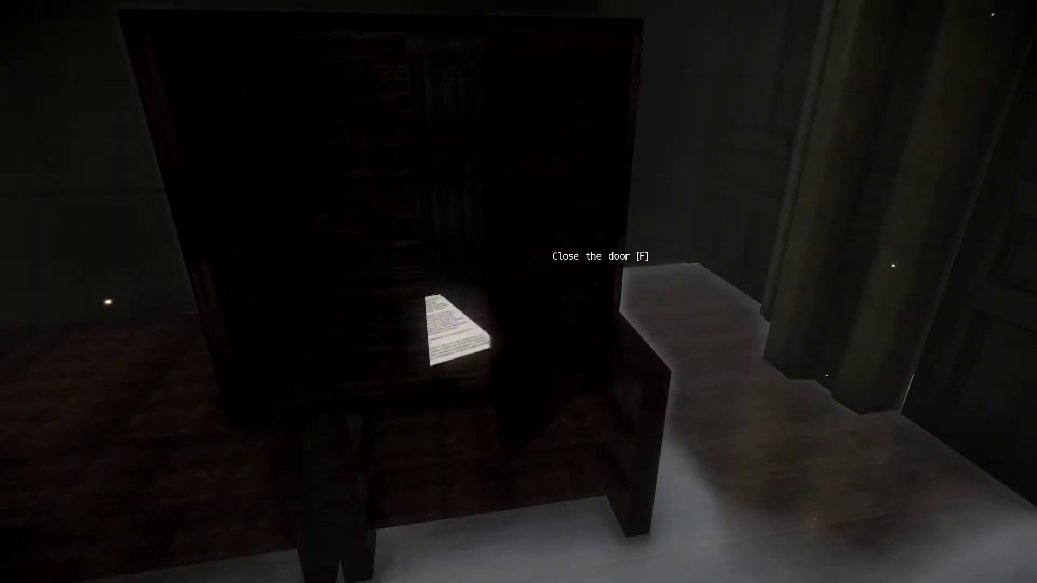
{"action": "left_click", "coordinate": [449, 335]}
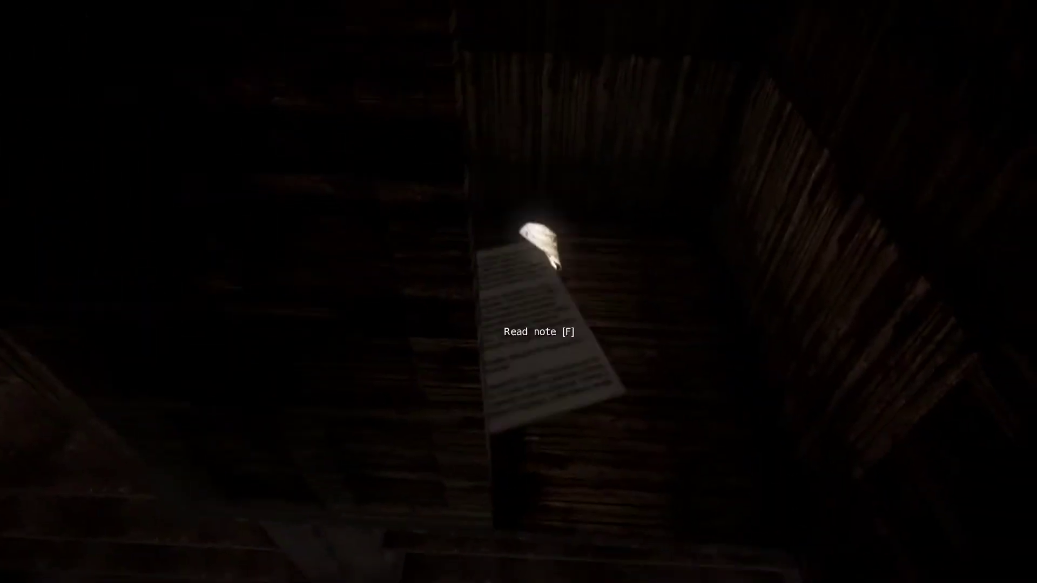
{"action": "key", "text": "f"}
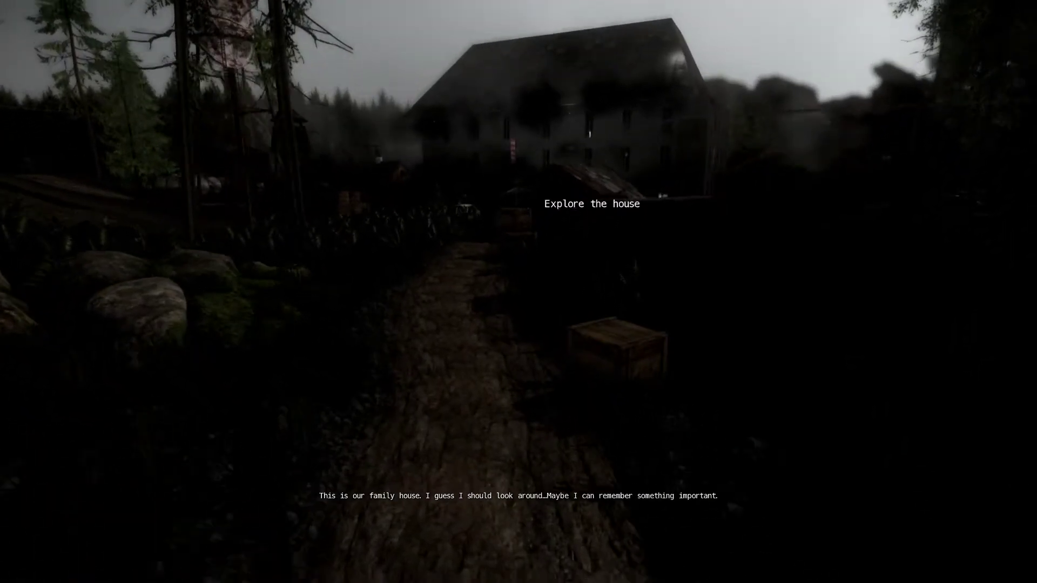
Pause the game, check the sound settings at volume 1, and return to the pause menu
{"action": "key", "text": "Escape"}
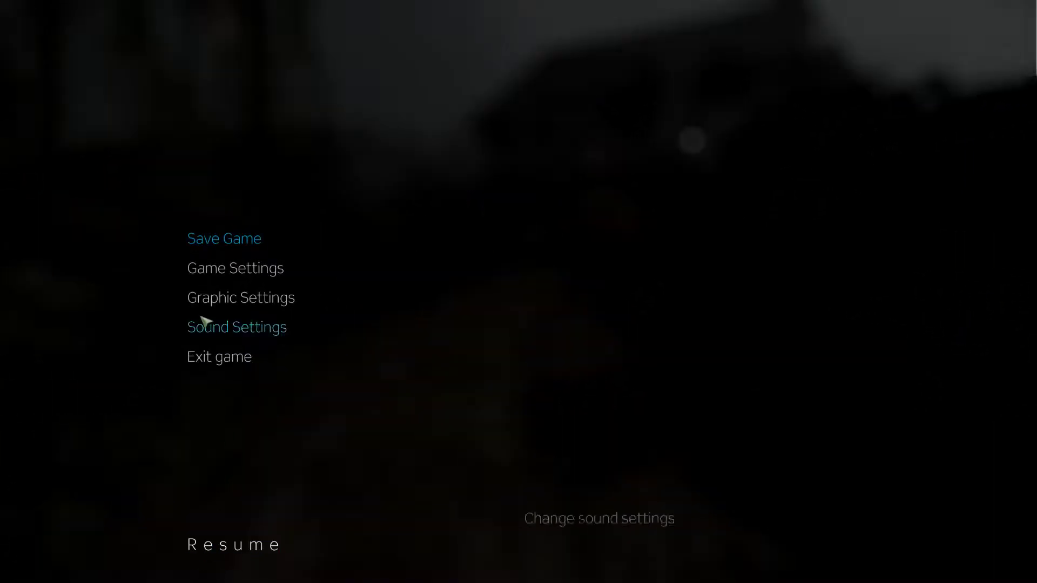
{"action": "left_click", "coordinate": [238, 326]}
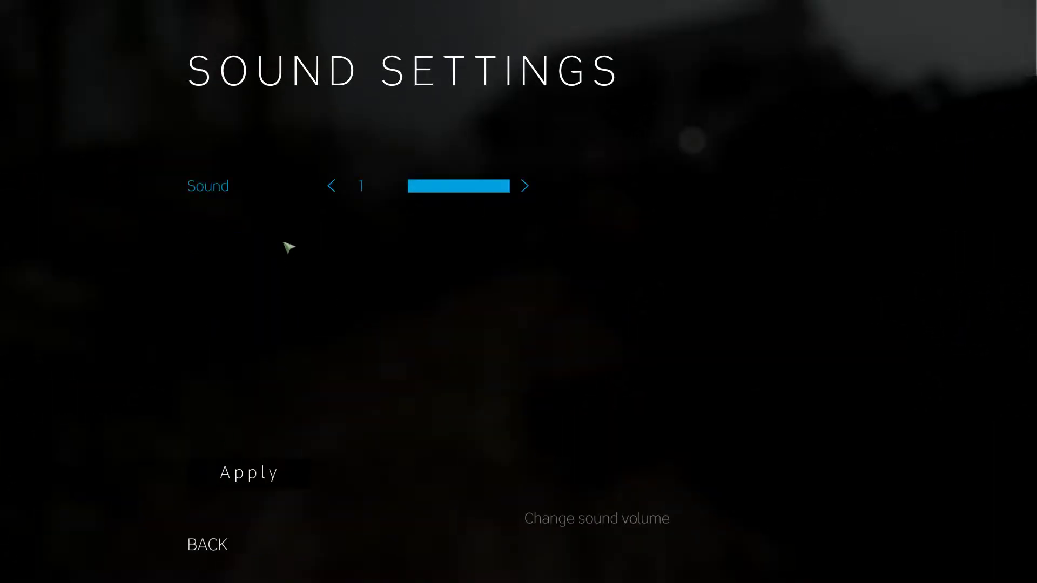
{"action": "mouse_move", "coordinate": [376, 335]}
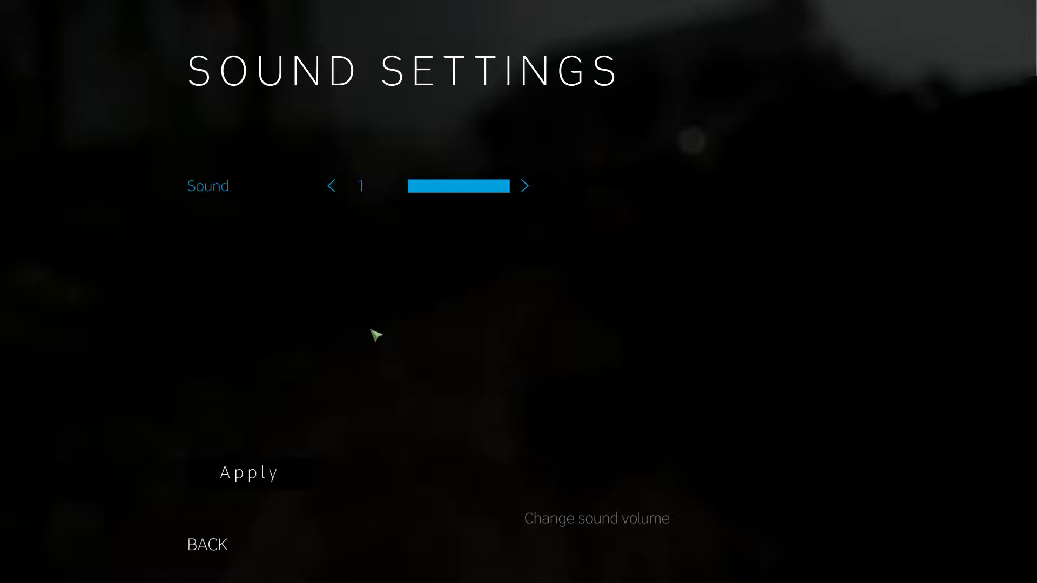
{"action": "left_click", "coordinate": [209, 544]}
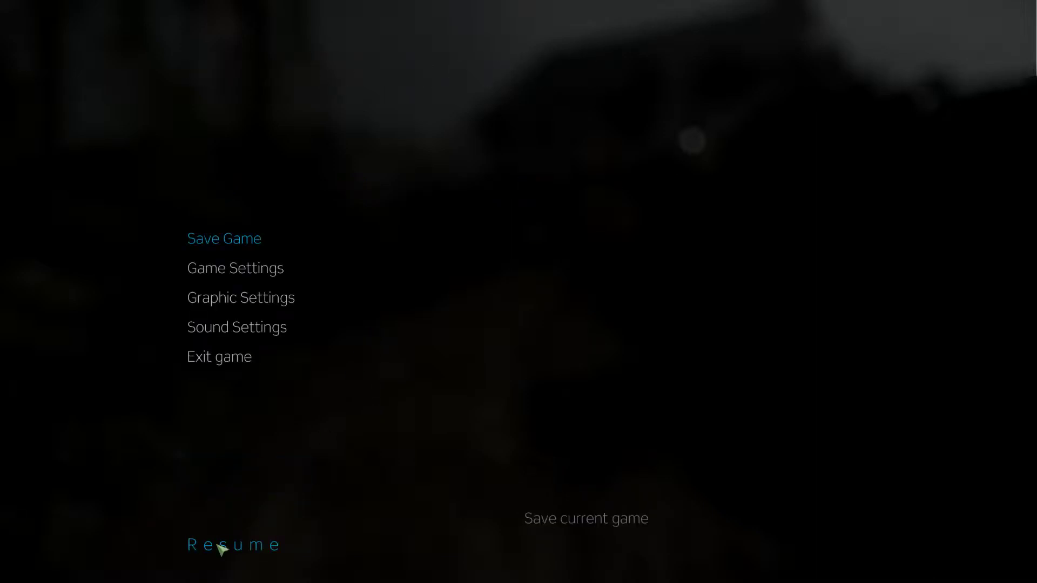
{"action": "left_click", "coordinate": [230, 545]}
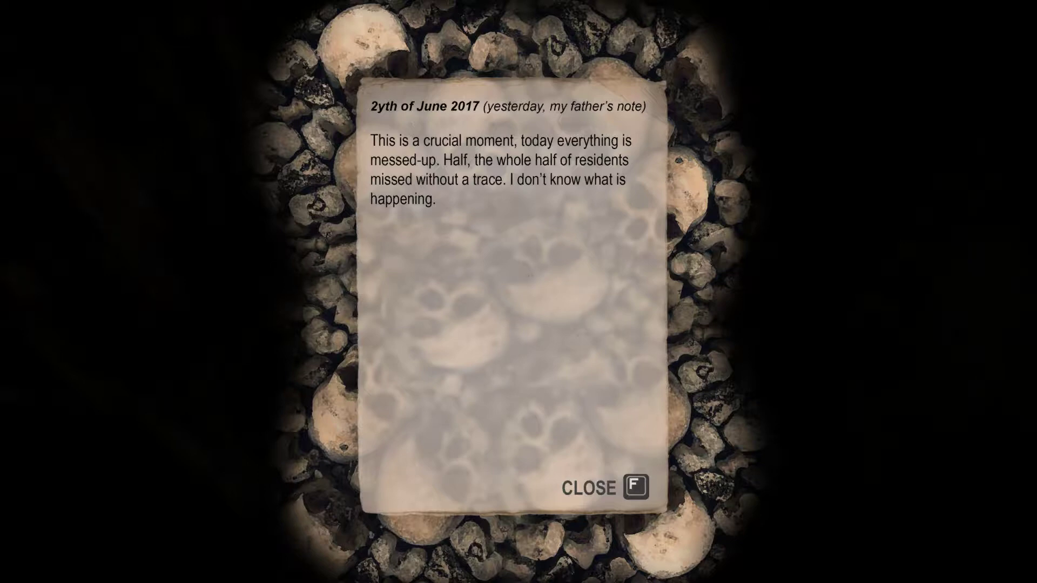
Put away the father's June 2017 note about vanished residents
{"action": "key", "text": "f"}
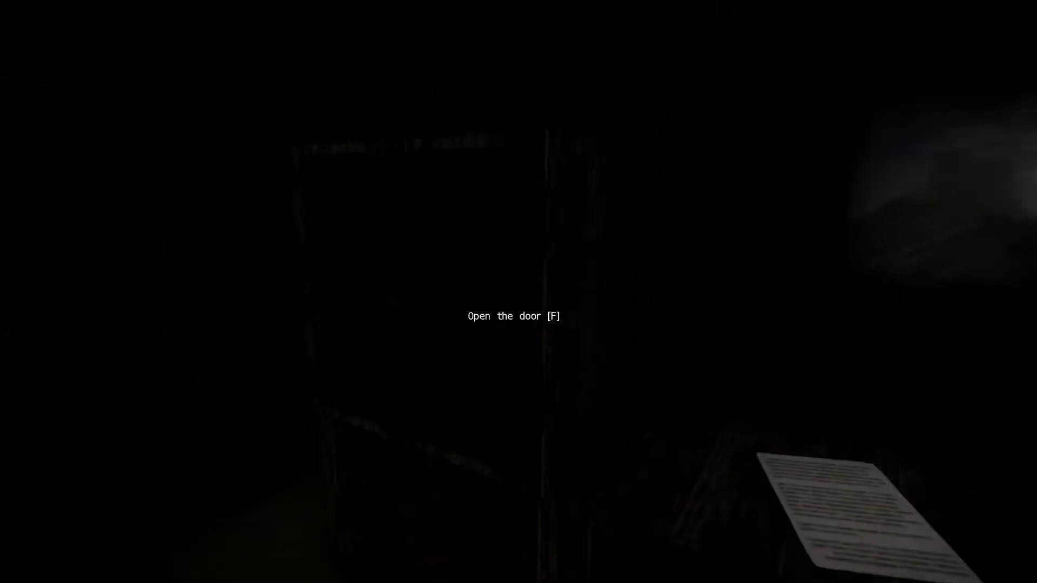
Open the door into the dark bathroom and close the container ahead
{"action": "key", "text": "f"}
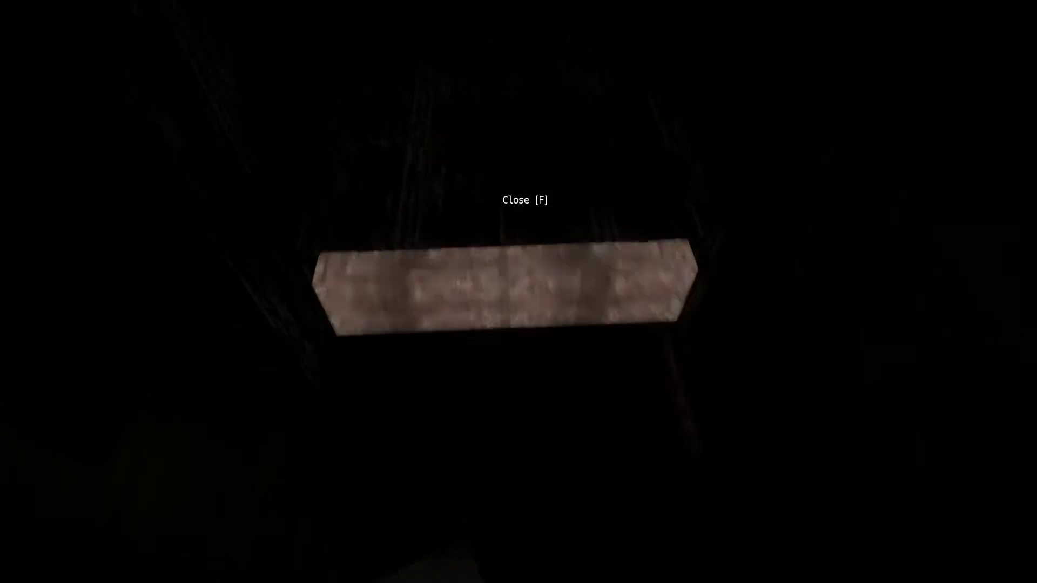
{"action": "key", "text": "f"}
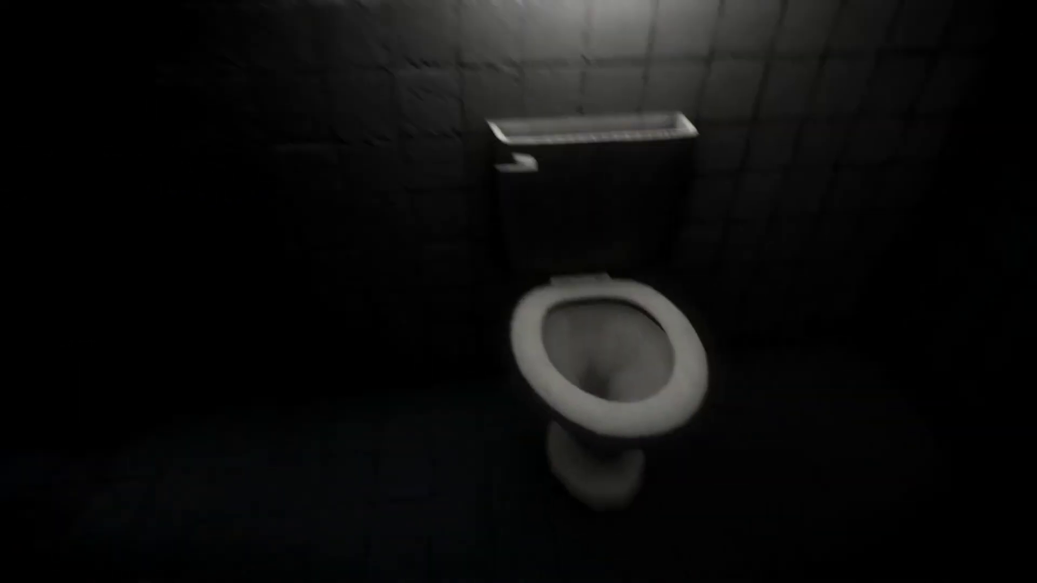
{"action": "mouse_move", "coordinate": [458, 318]}
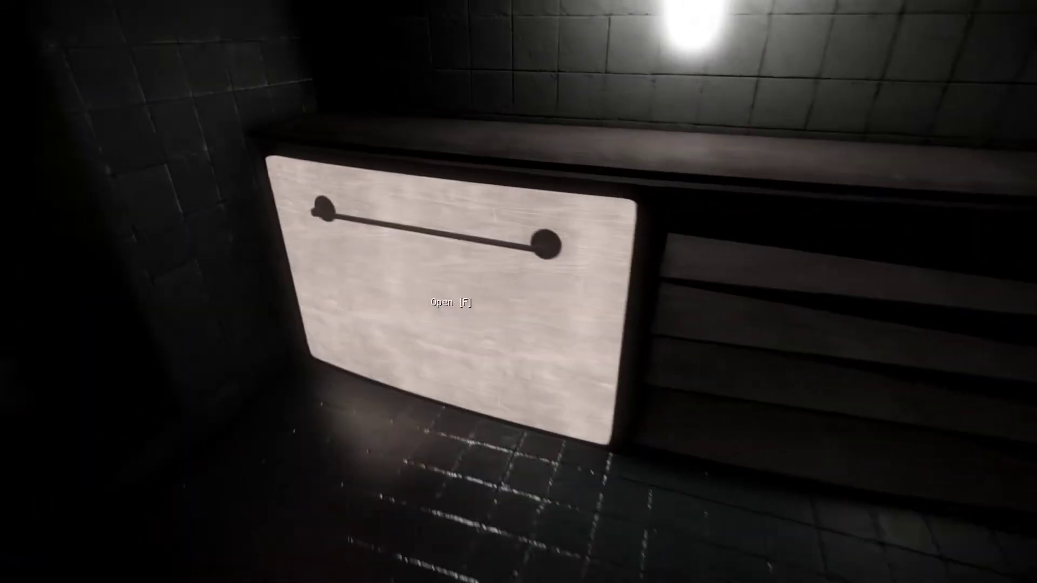
Open the low counter cabinet and pick up the key from its shelf
{"action": "key", "text": "f"}
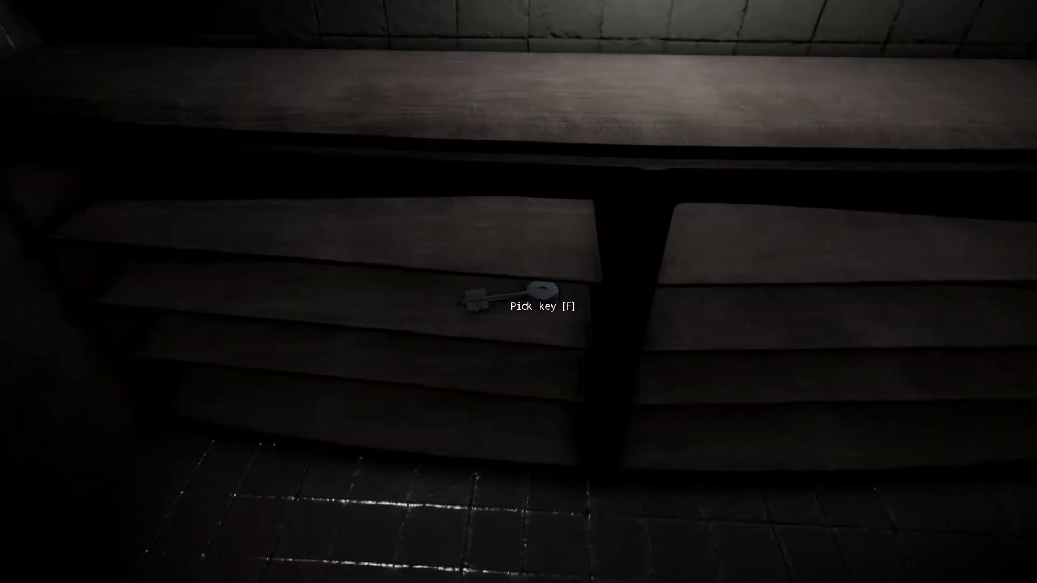
{"action": "key", "text": "f"}
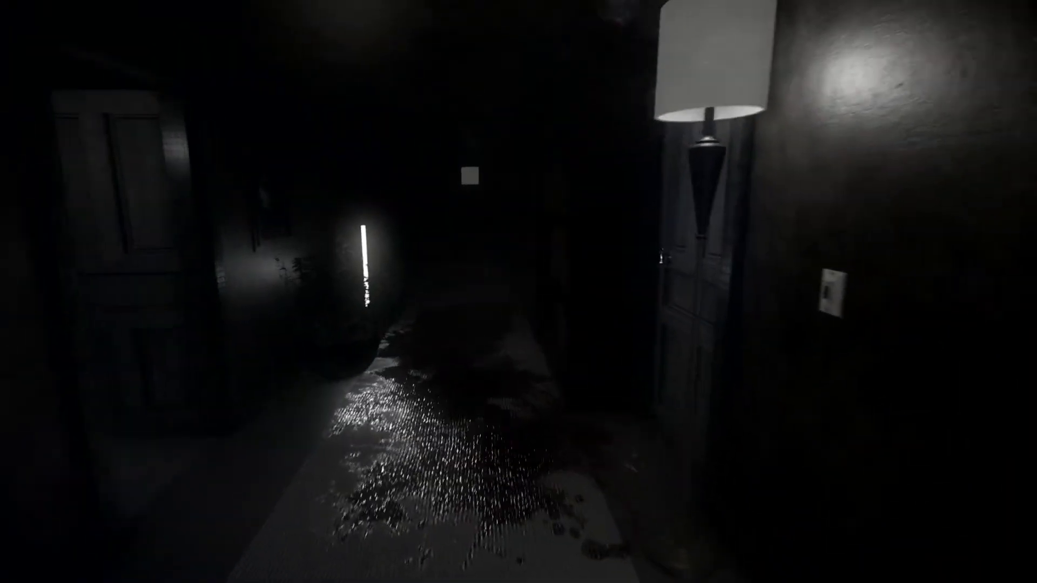
{"action": "mouse_move", "coordinate": [525, 286]}
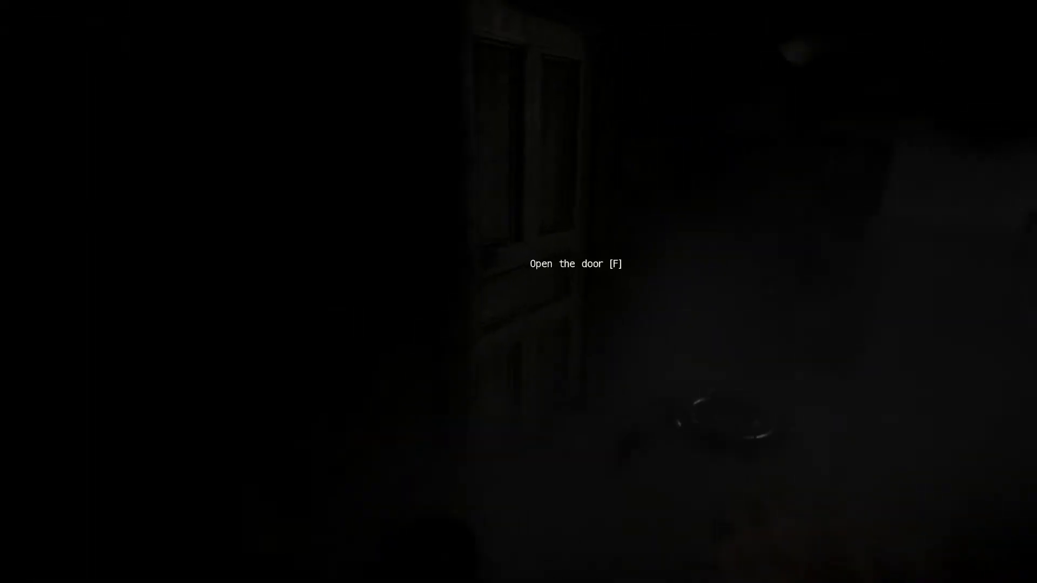
{"action": "key", "text": "f"}
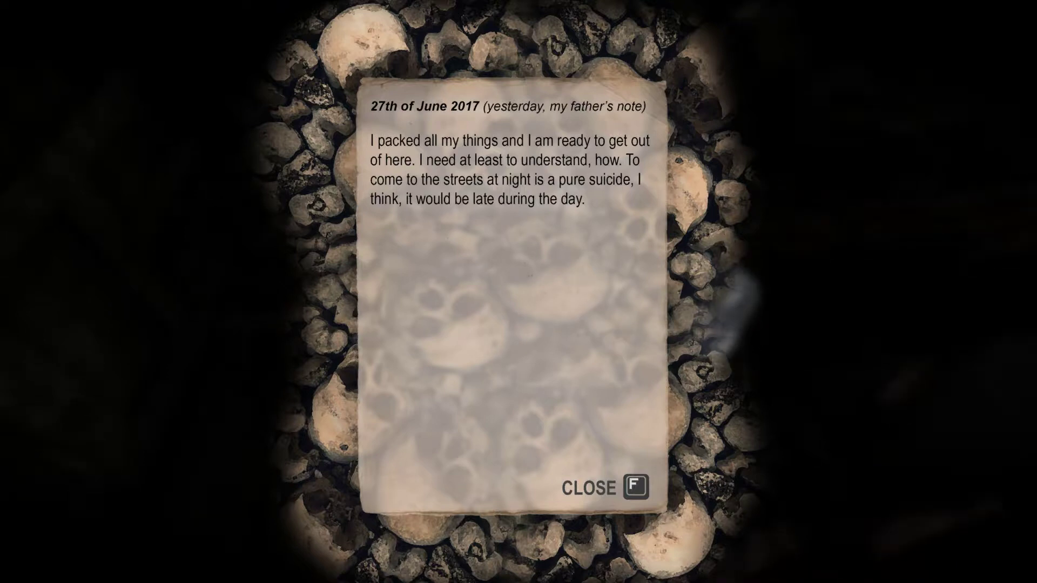
Close the father's 27 June 2017 note after reading it
{"action": "key", "text": "f"}
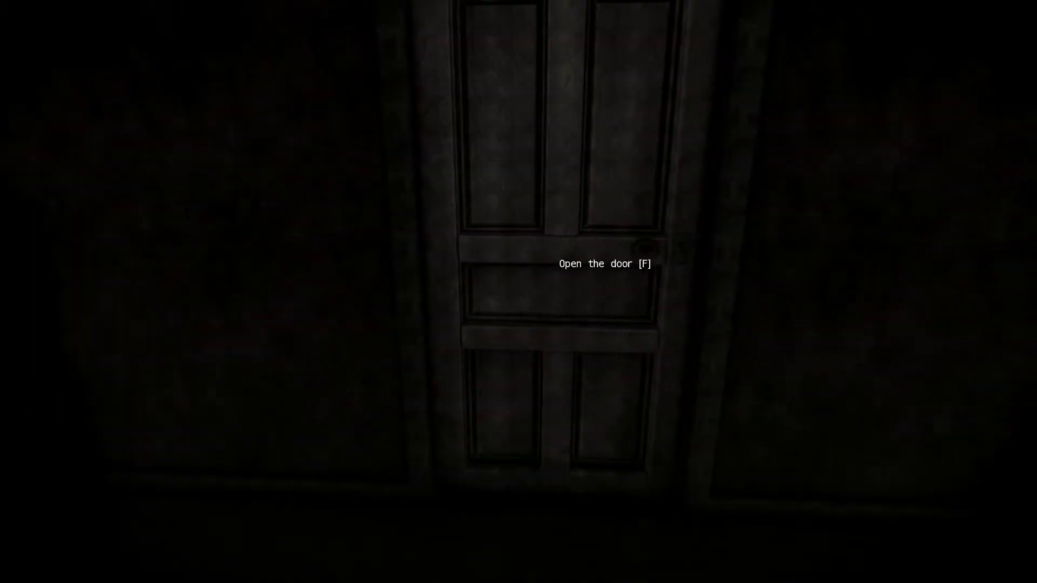
{"action": "key", "text": "f"}
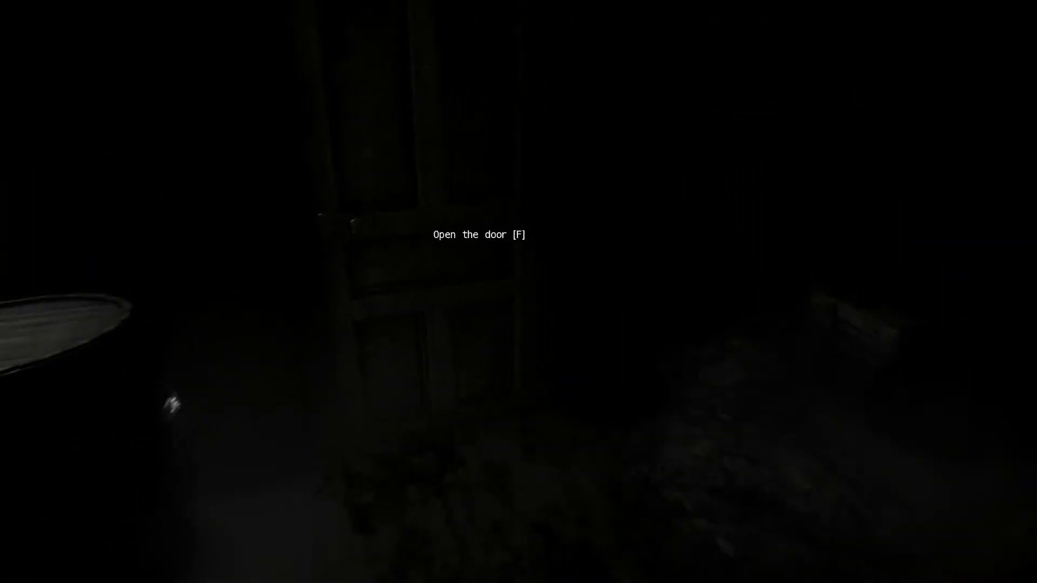
Open the wooden door at the end of the pitch-dark room
{"action": "key", "text": "f"}
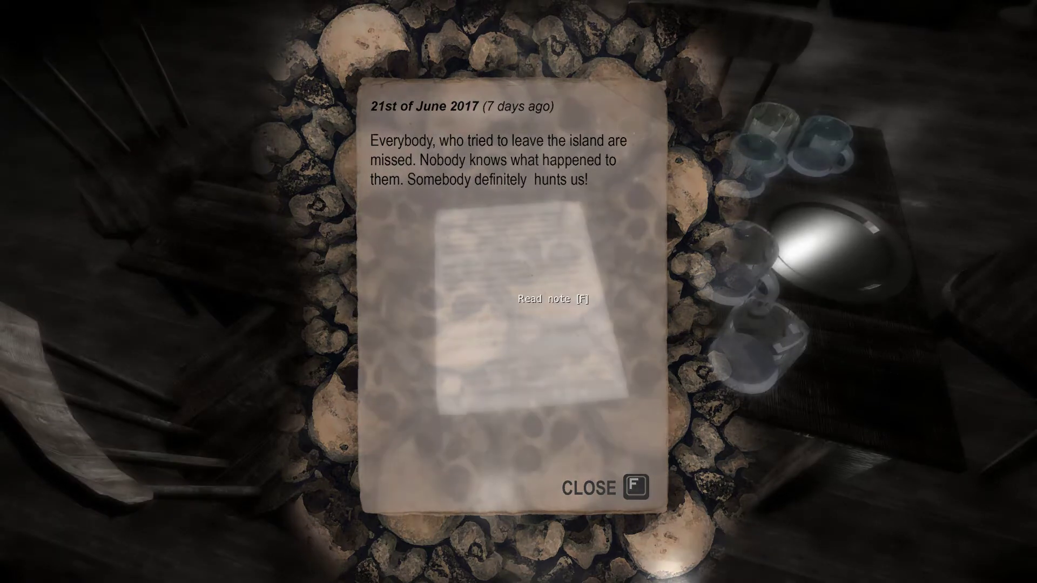
Close the 21 June 2017 note about islanders going missing
{"action": "key", "text": "f"}
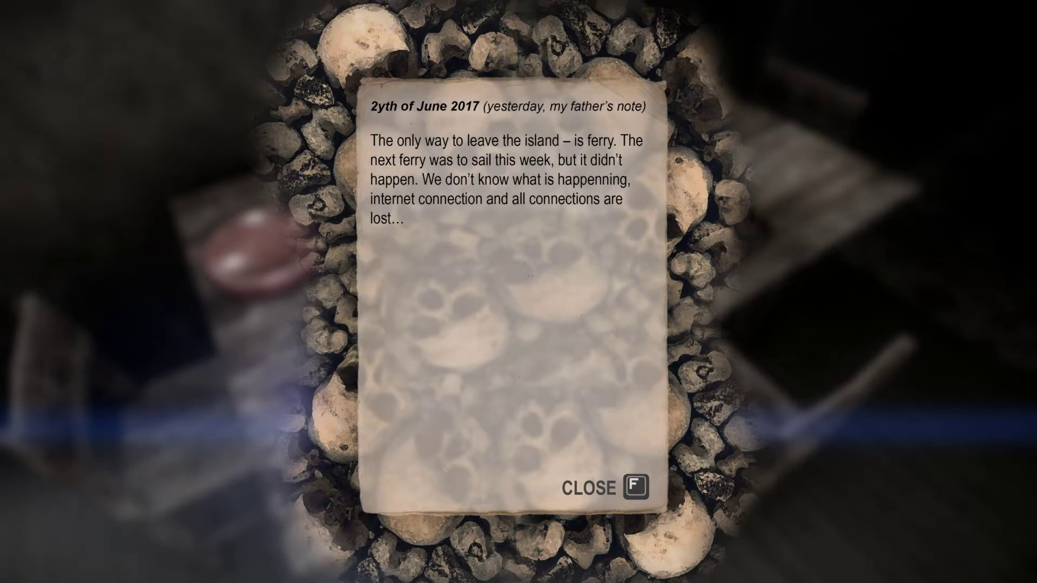
Close the father's note about the cancelled ferry
{"action": "key", "text": "f"}
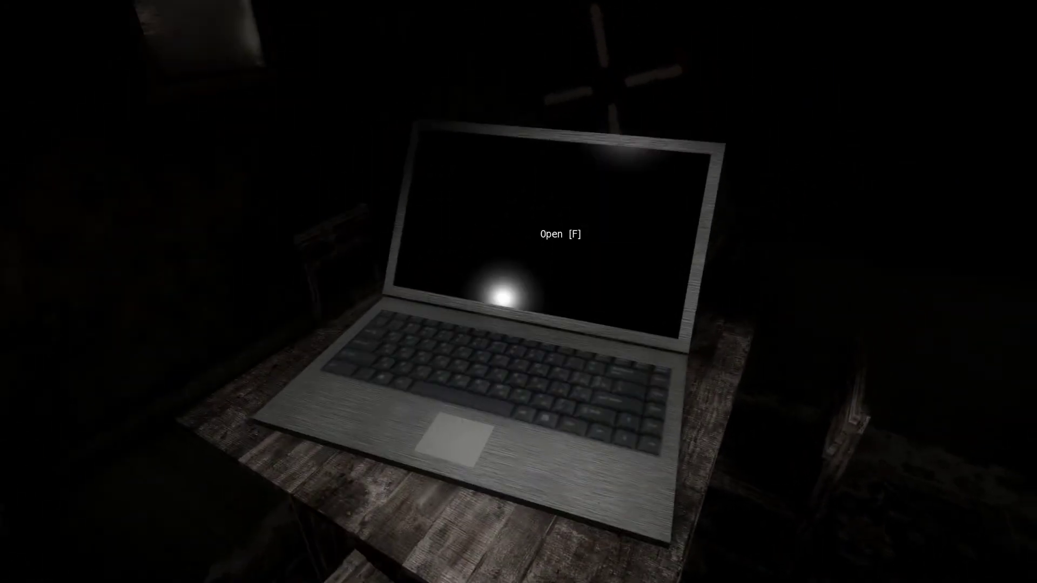
Open the laptop on the table, view its dark blank screen, and shut it
{"action": "key", "text": "f"}
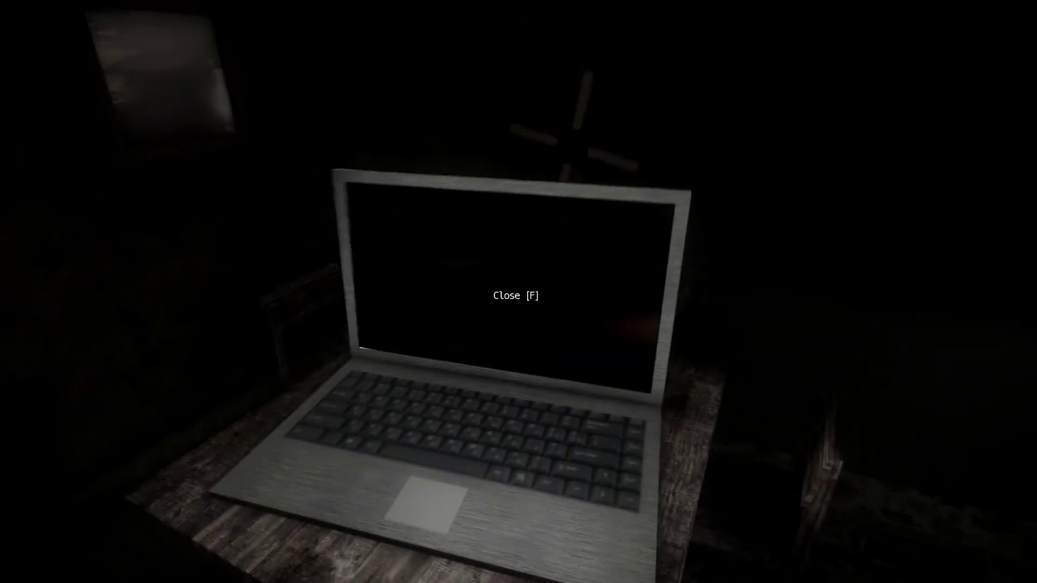
{"action": "key", "text": "f"}
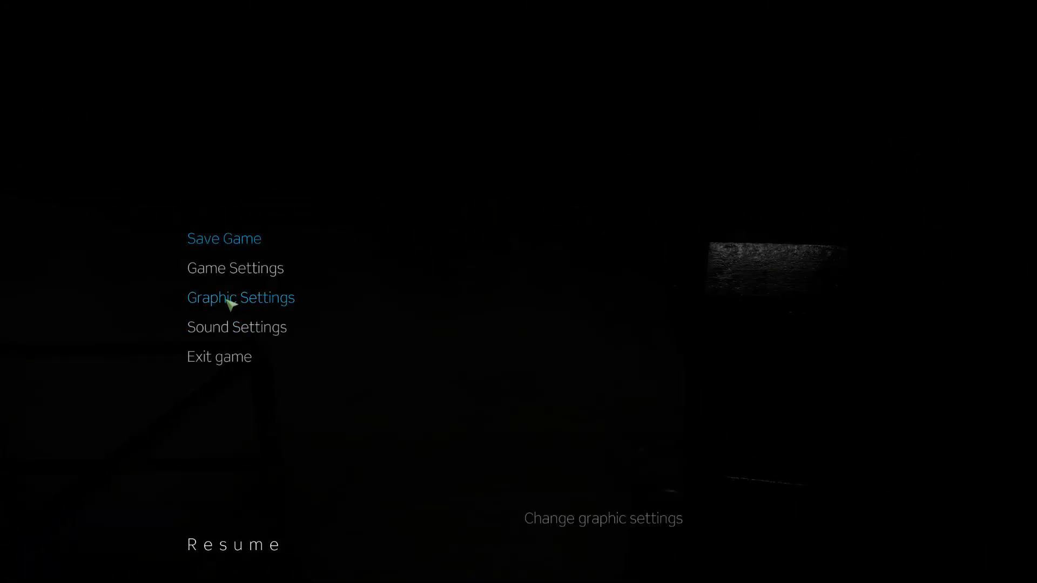
{"action": "left_click", "coordinate": [241, 298]}
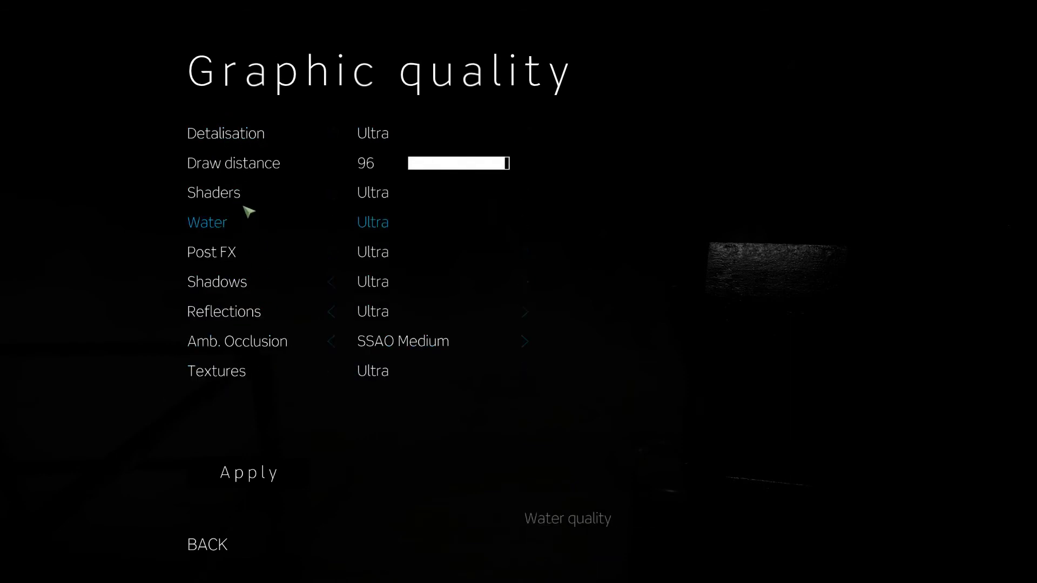
{"action": "mouse_move", "coordinate": [204, 553]}
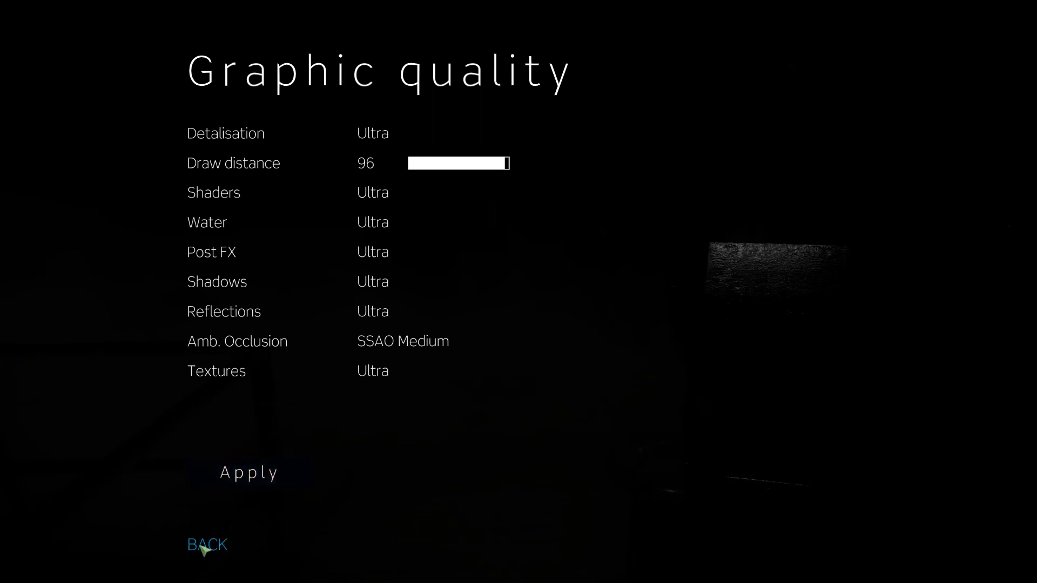
{"action": "left_click", "coordinate": [207, 545]}
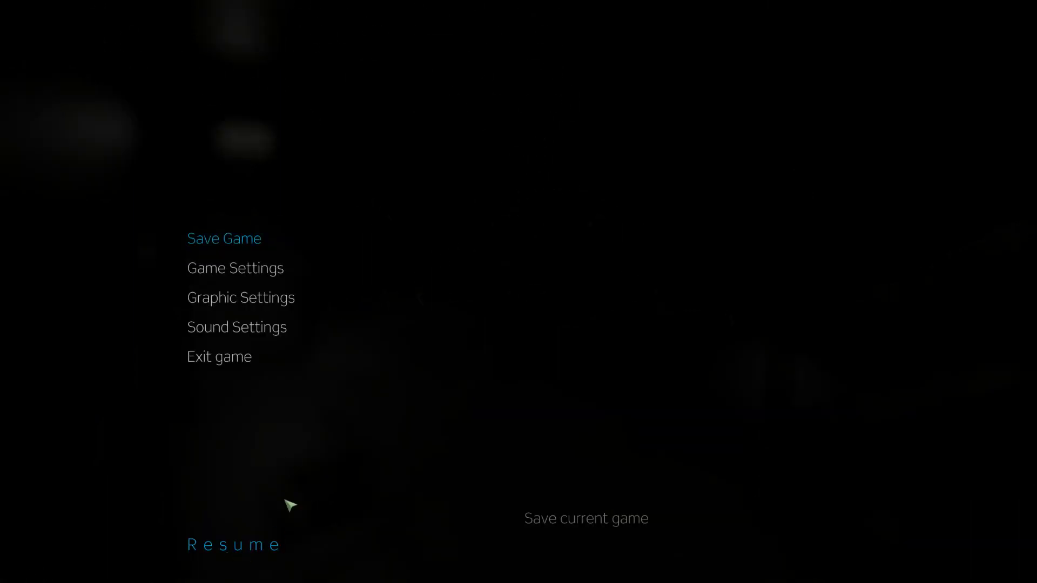
{"action": "left_click", "coordinate": [224, 238]}
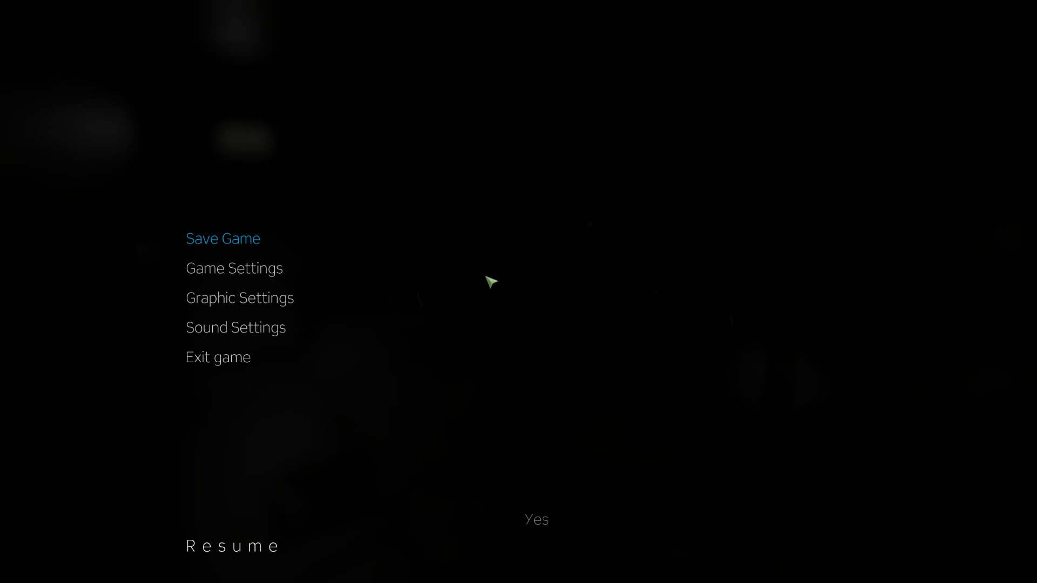
{"action": "mouse_move", "coordinate": [509, 273]}
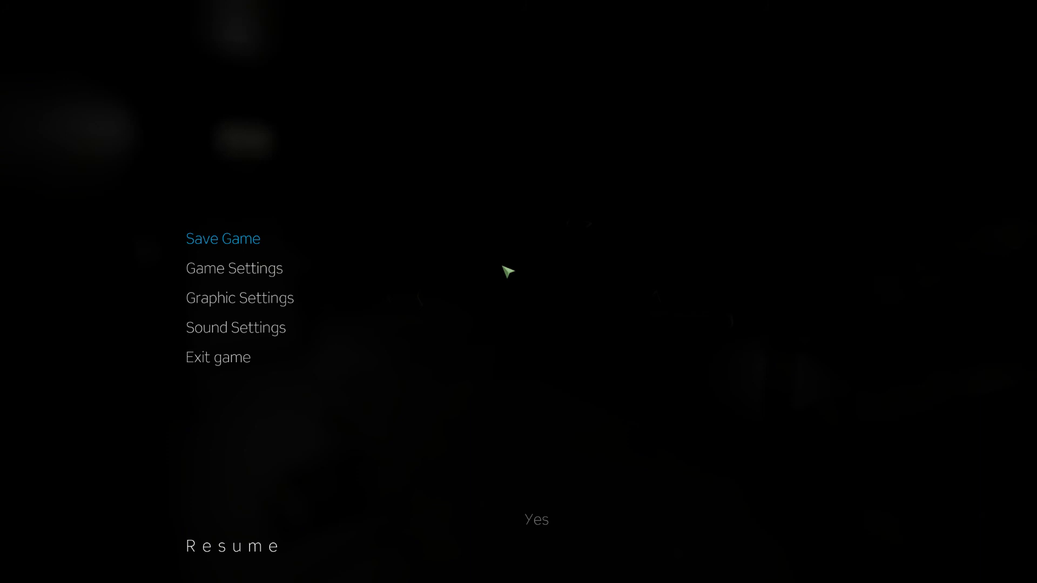
{"action": "mouse_move", "coordinate": [496, 269]}
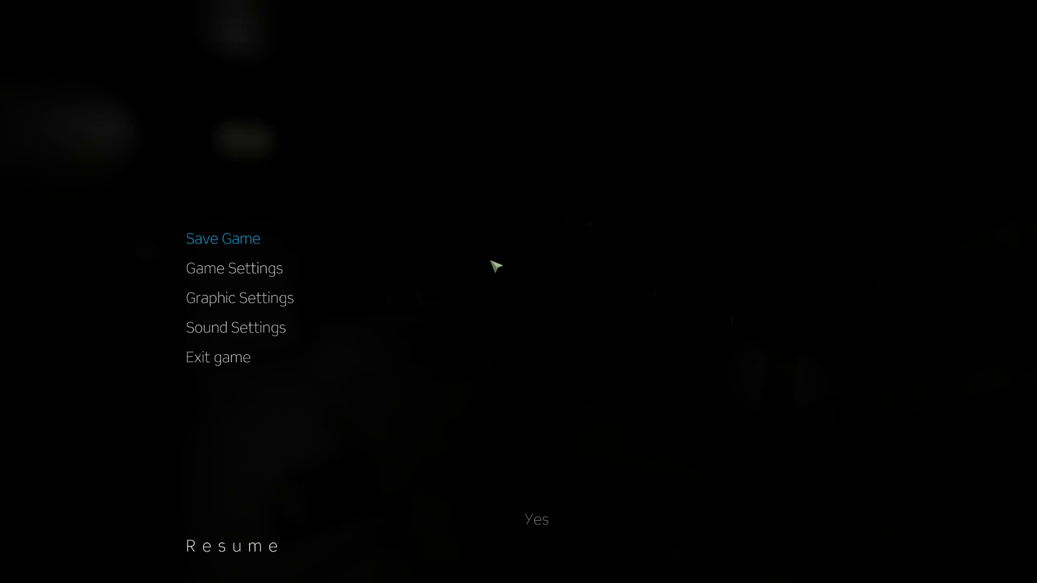